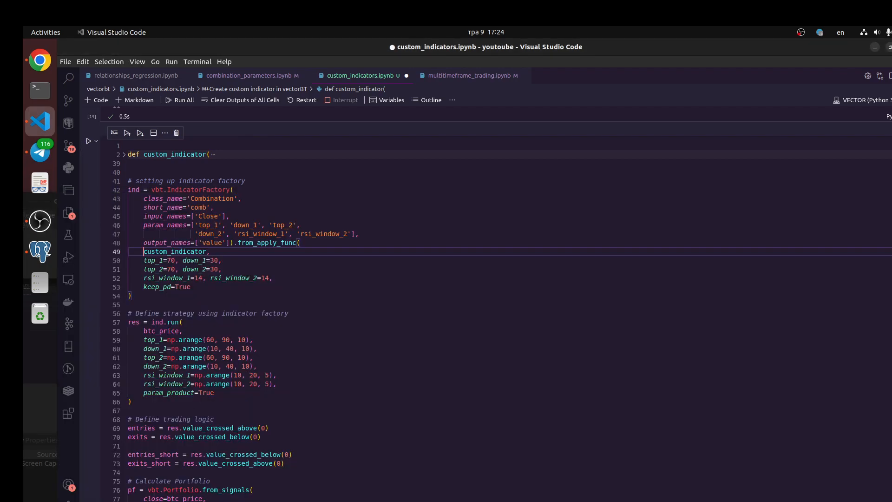
Glance at the multitimeframe trading notebook, then return and scroll to the custom_indicator cell
scroll("up", 3)
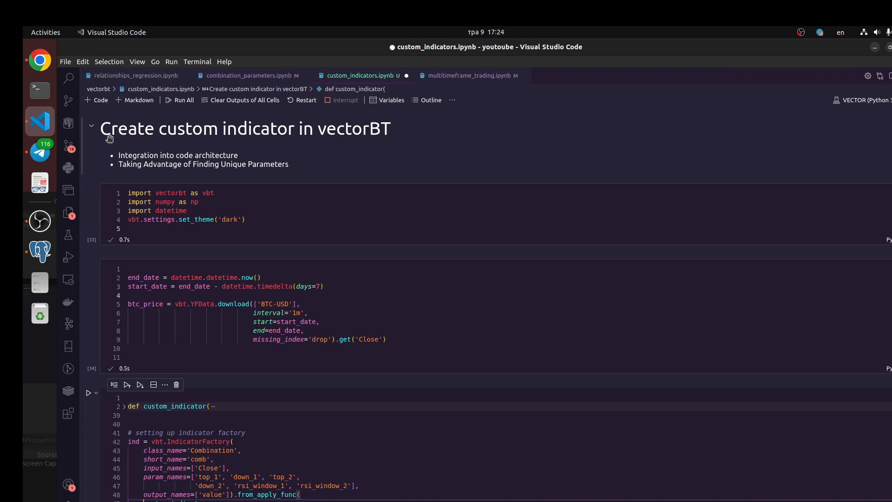
mouse_move(335, 121)
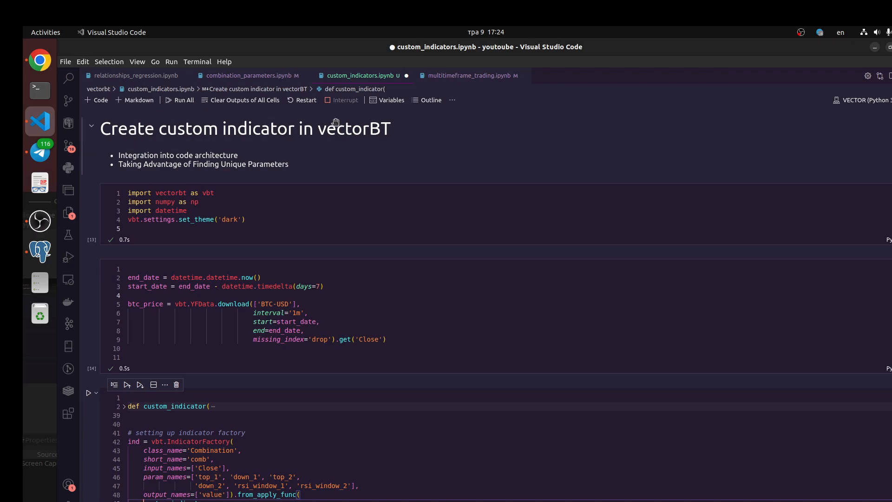
mouse_move(593, 182)
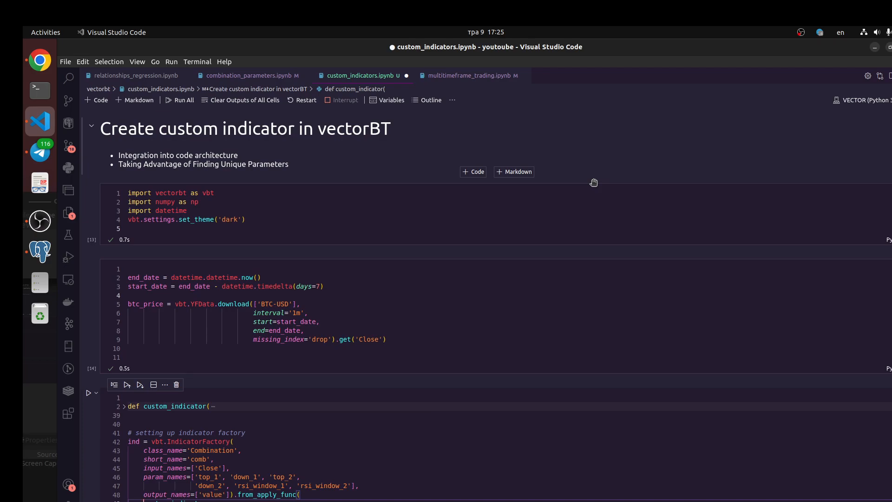
mouse_move(443, 156)
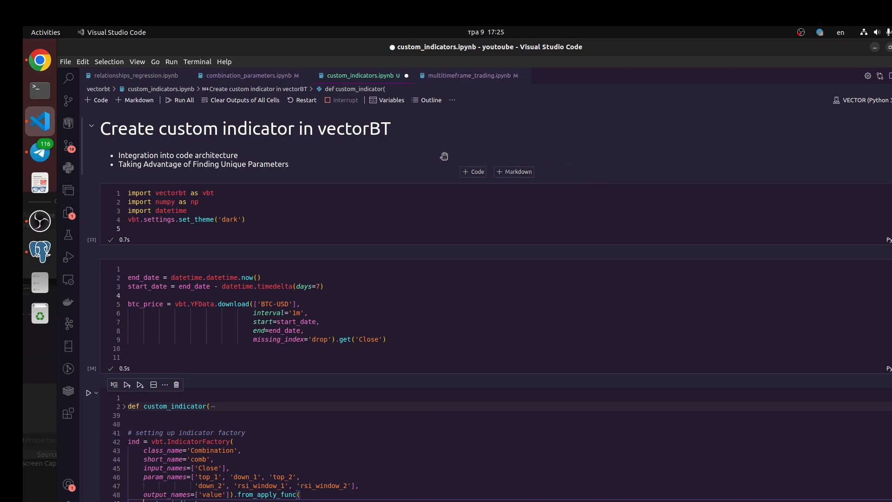
mouse_move(431, 173)
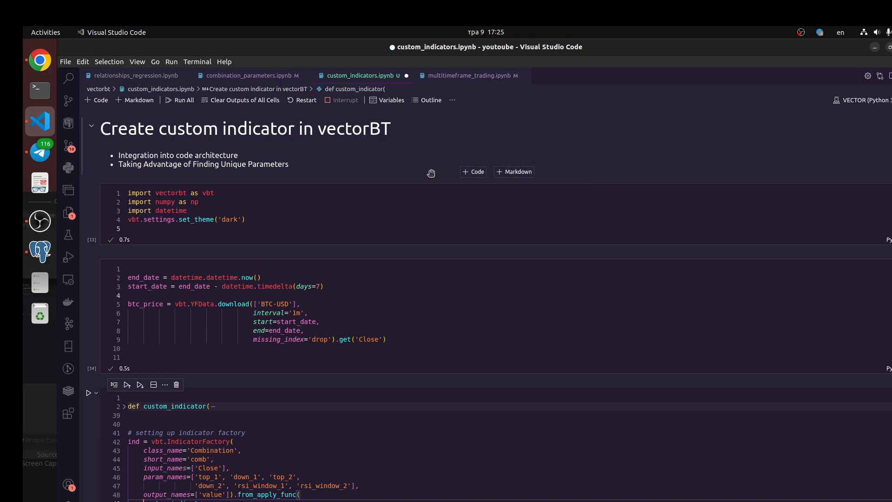
mouse_move(478, 91)
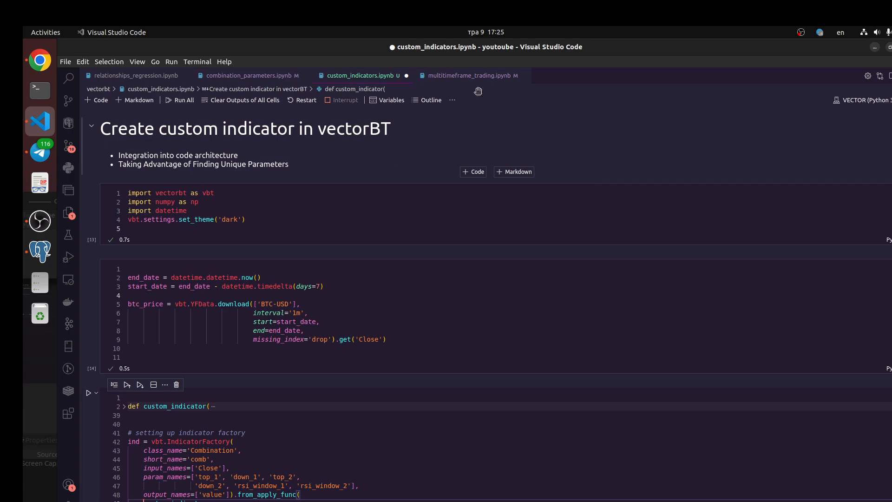
left_click(467, 75)
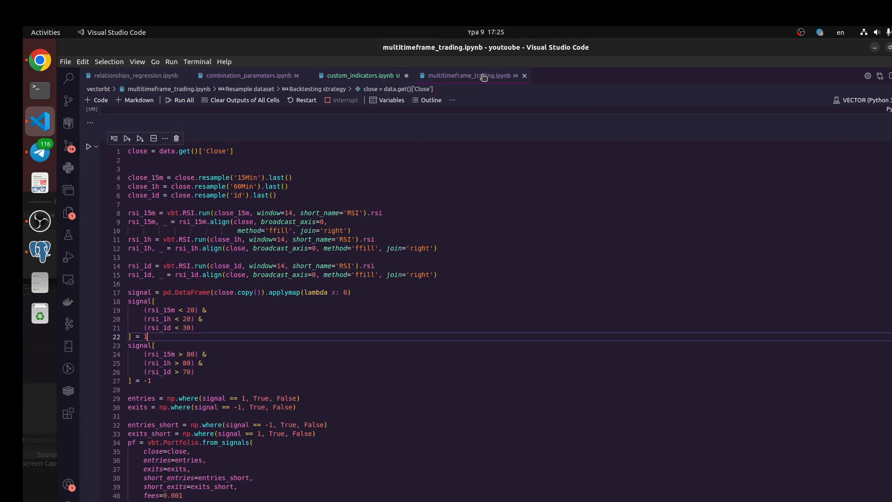
mouse_move(382, 199)
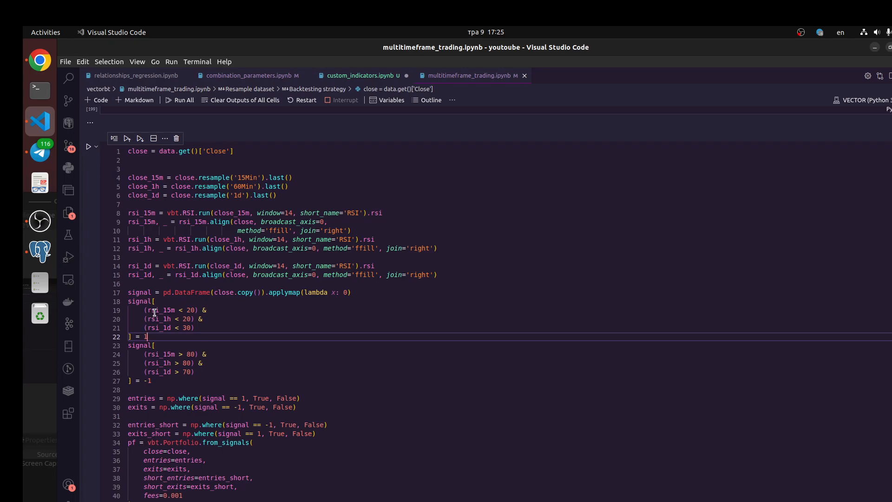
mouse_move(157, 355)
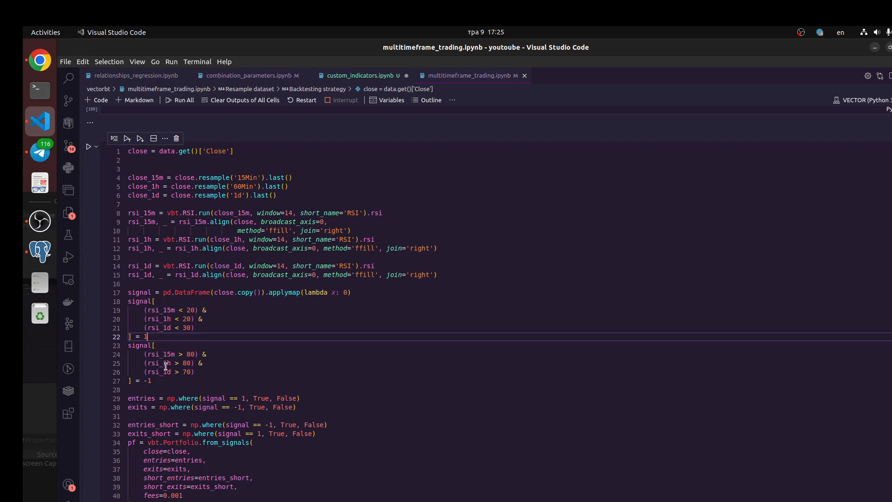
mouse_move(168, 363)
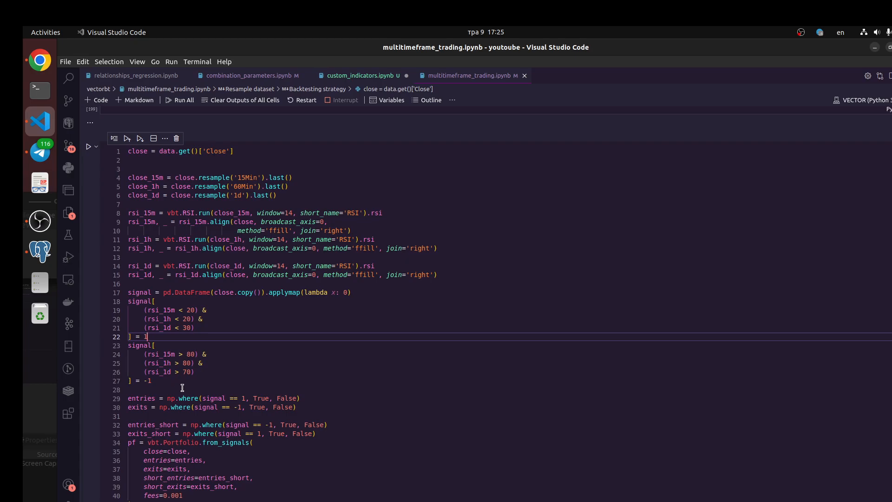
left_click(358, 75)
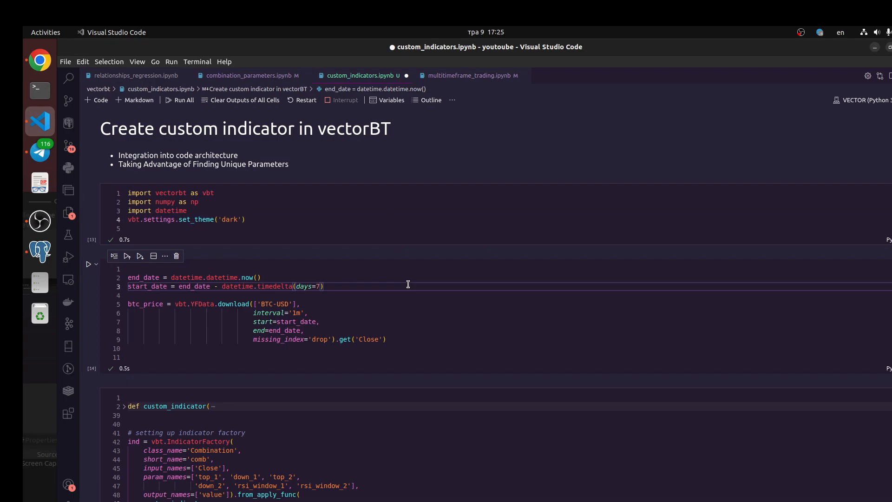
mouse_move(399, 296)
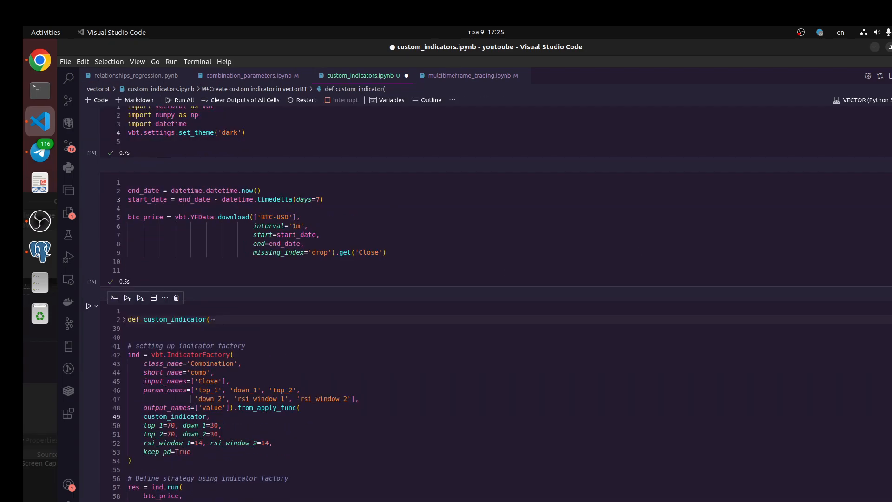
scroll("up", 3)
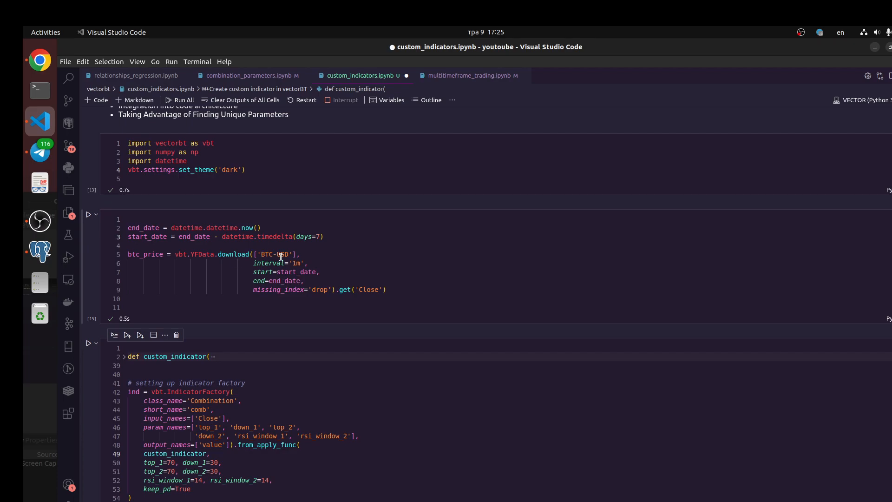
mouse_move(868, 281)
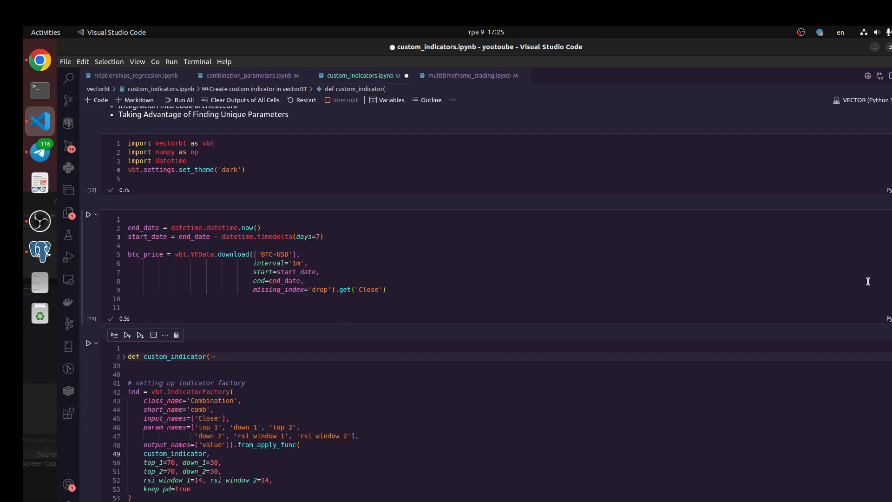
mouse_move(208, 250)
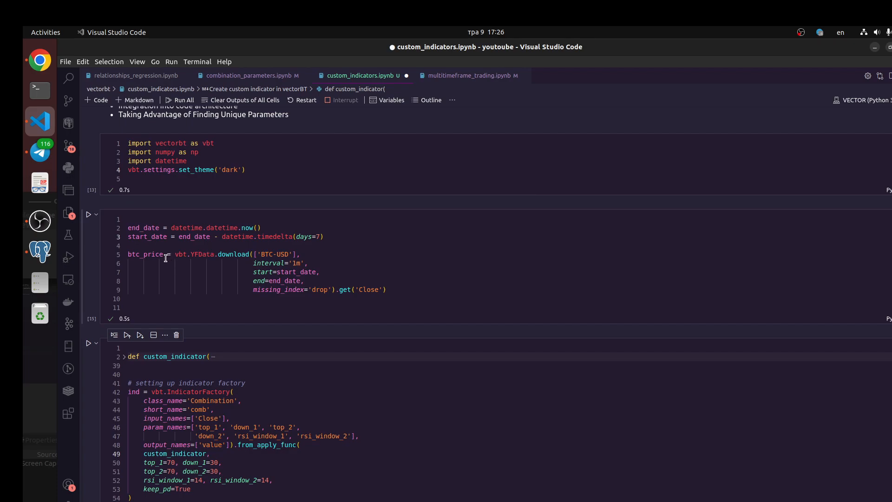
mouse_move(203, 262)
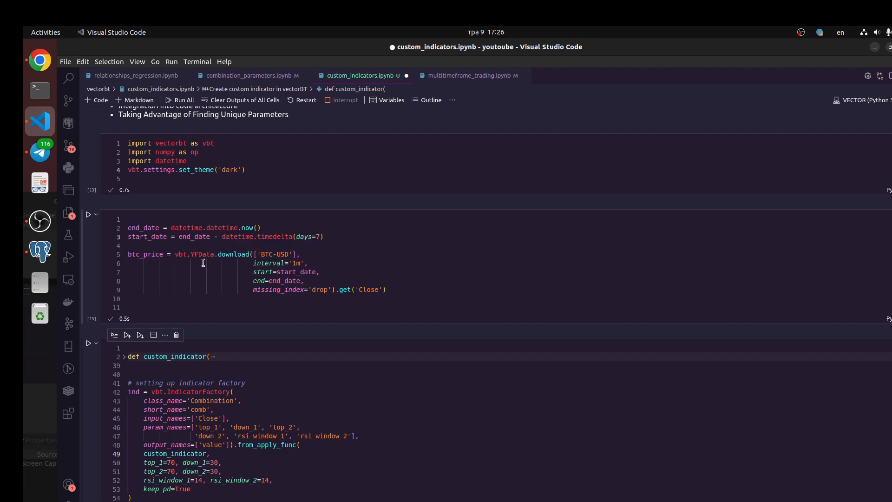
mouse_move(223, 264)
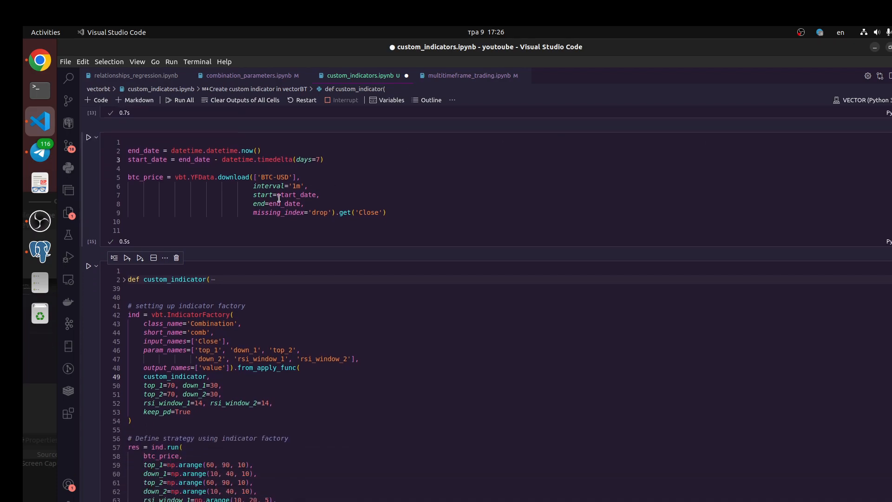
scroll("down", 3)
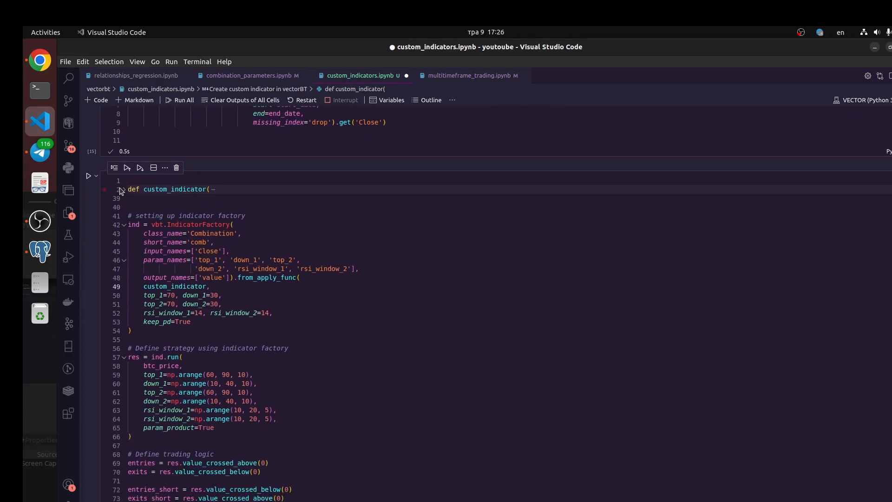
Unfold custom_indicator to show its 1m/5m resampling, RSI calculations and signal logic
left_click(120, 189)
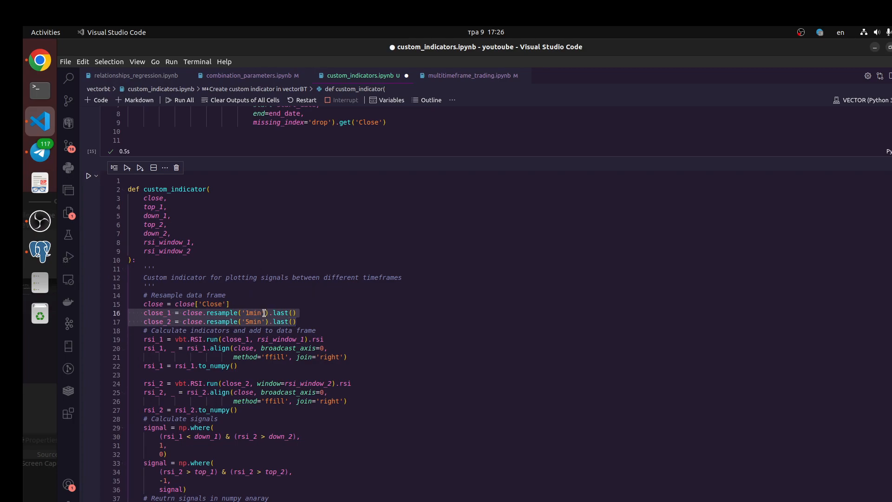
mouse_move(253, 303)
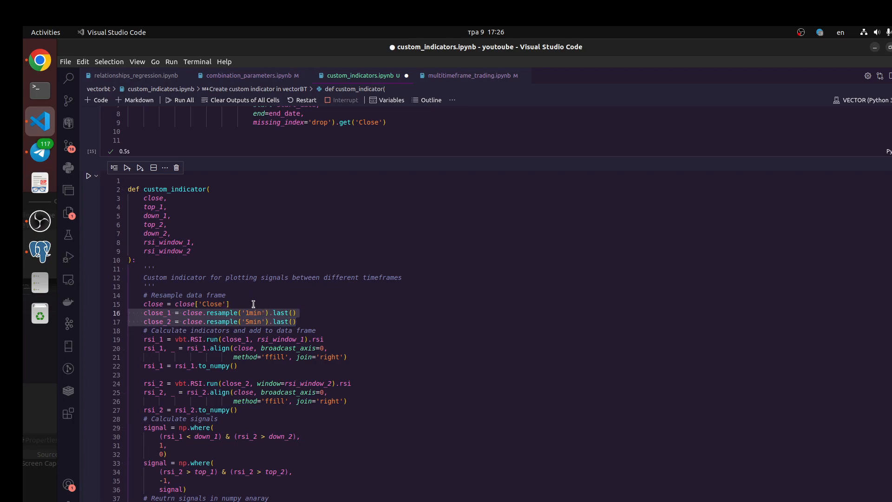
left_click(188, 304)
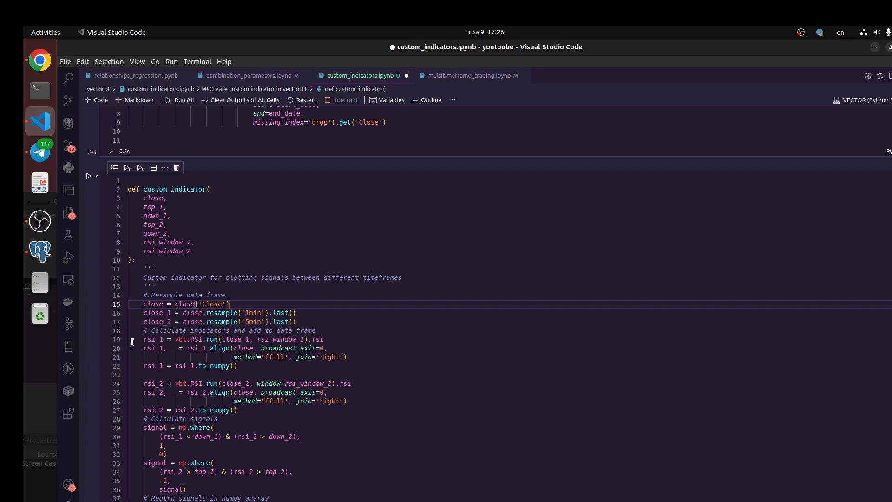
mouse_move(355, 351)
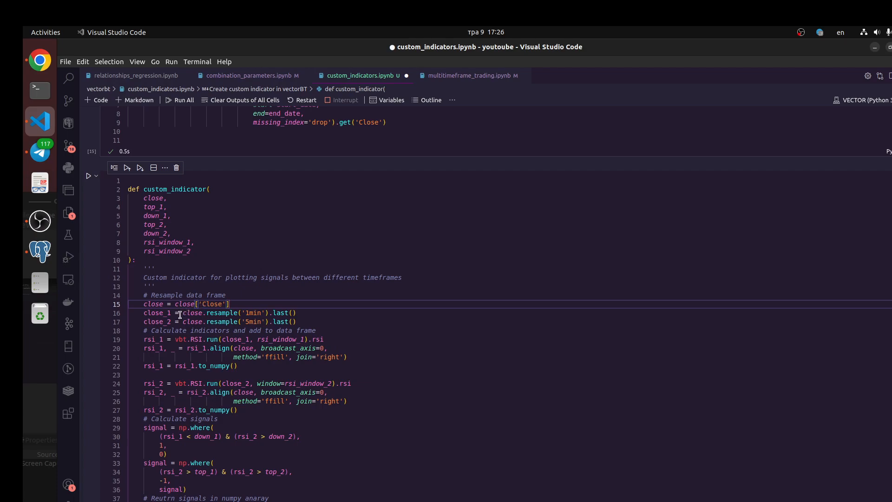
mouse_move(224, 321)
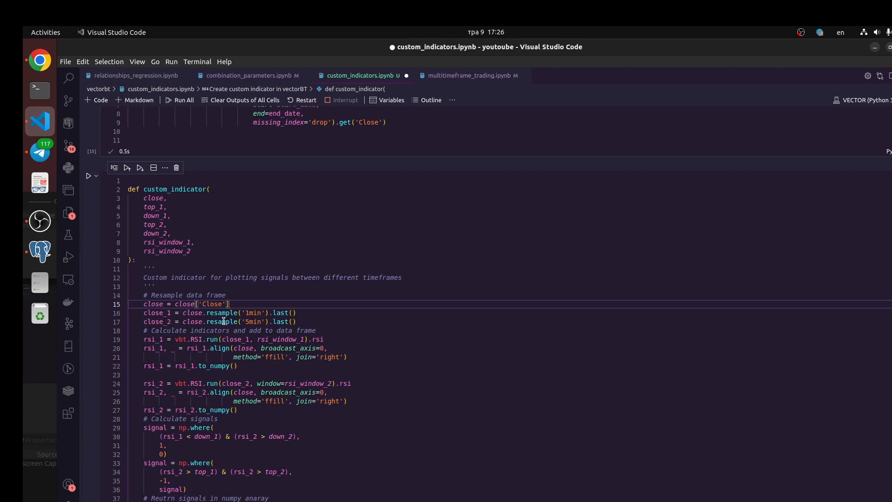
mouse_move(182, 339)
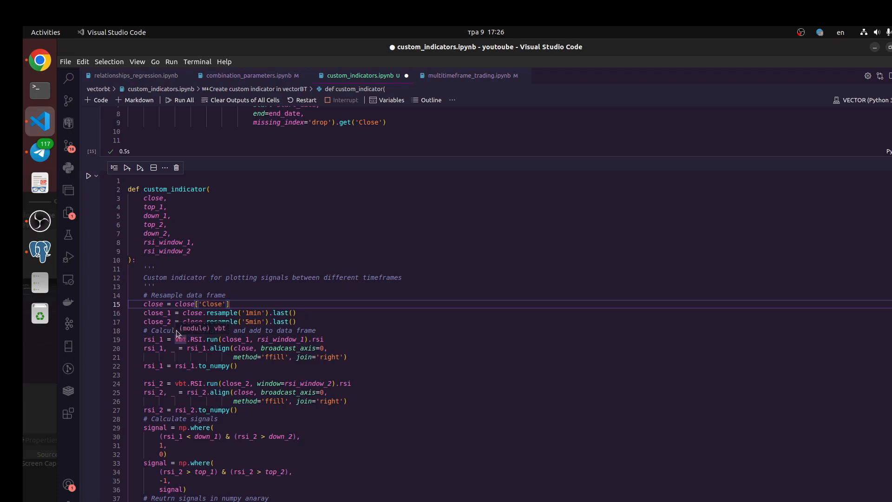
mouse_move(256, 324)
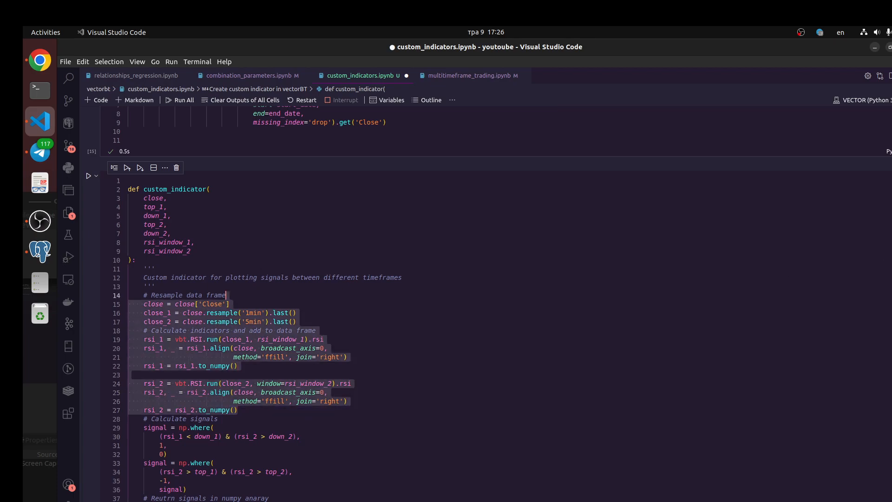
scroll("down", 3)
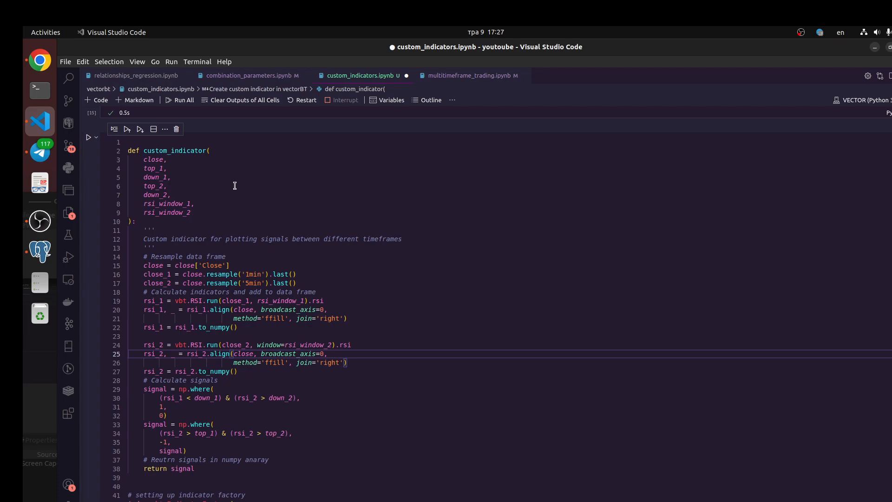
mouse_move(166, 203)
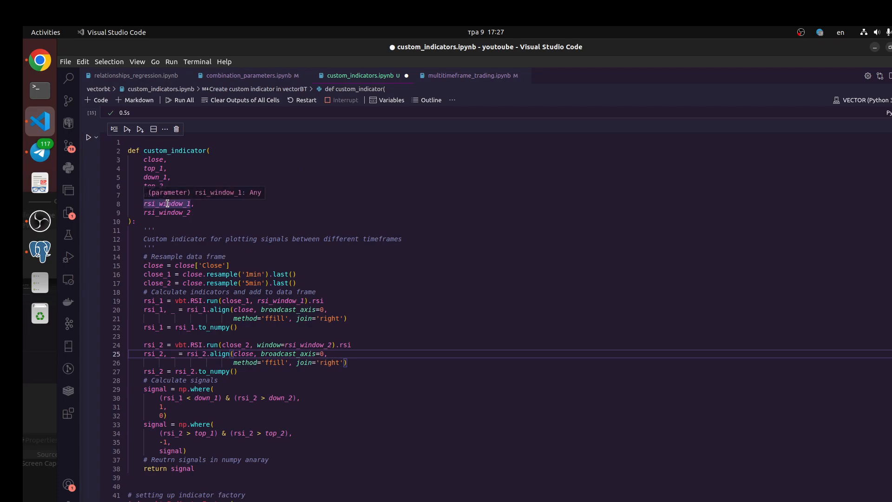
mouse_move(233, 196)
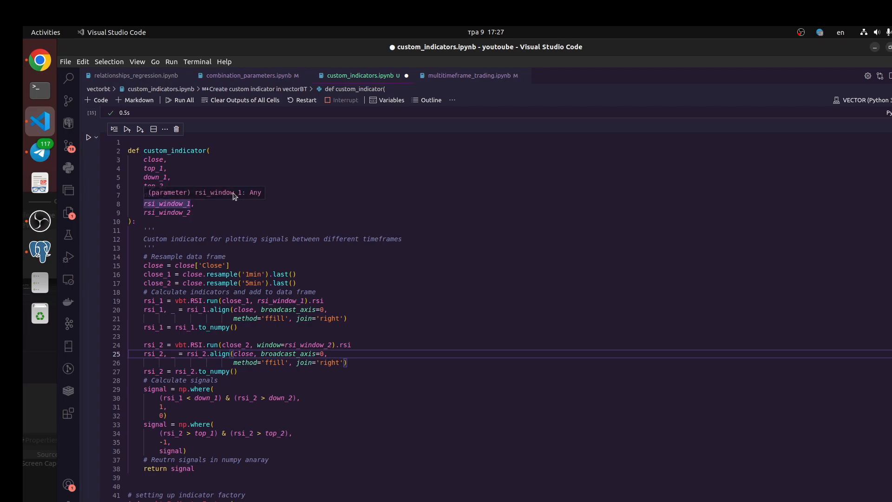
mouse_move(337, 268)
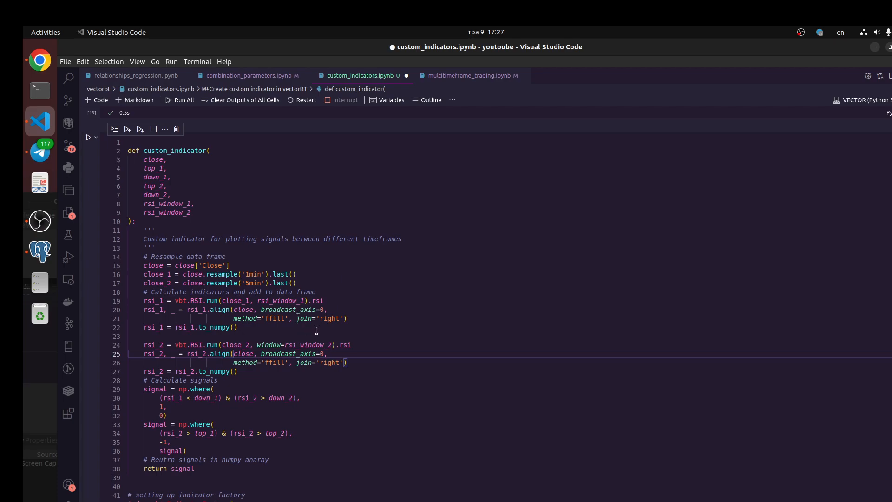
mouse_move(279, 405)
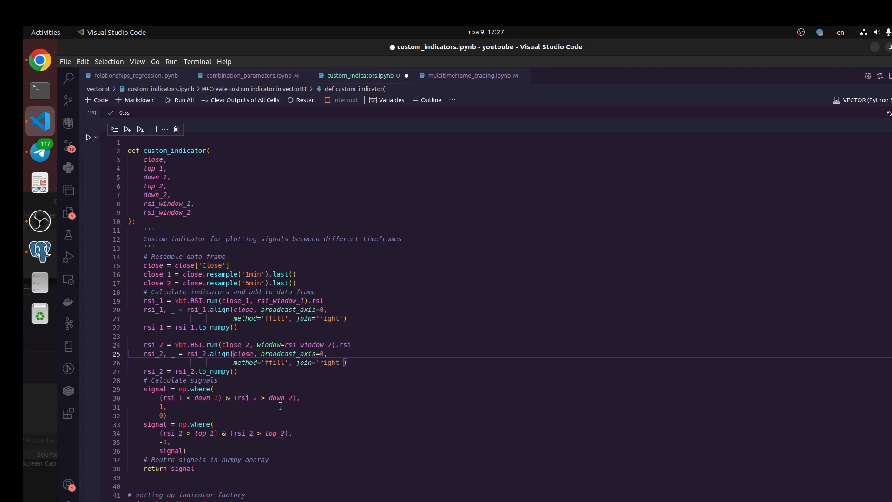
mouse_move(191, 380)
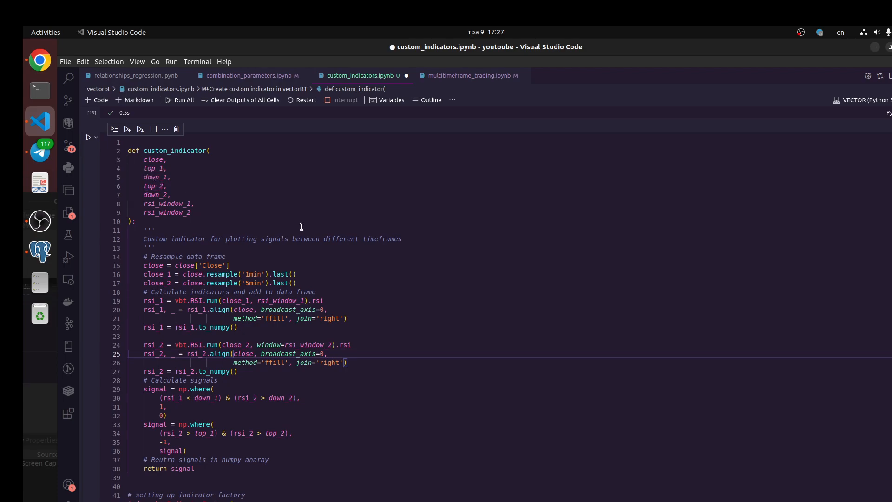
mouse_move(185, 403)
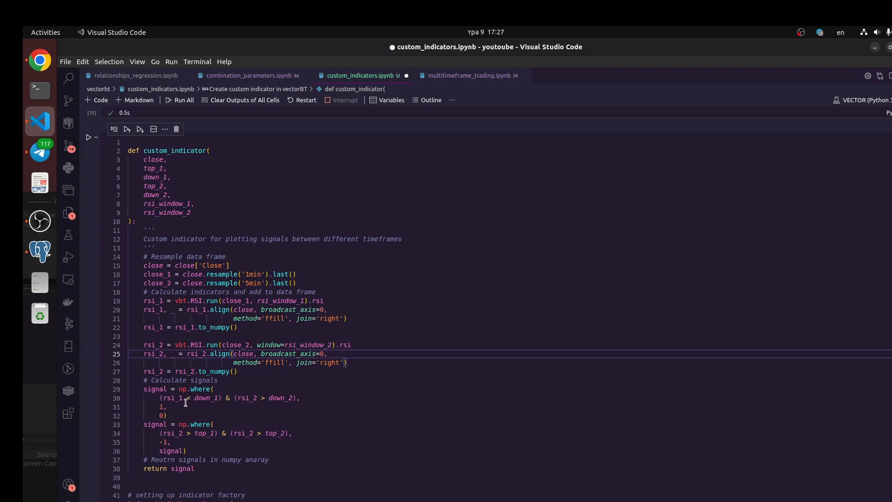
mouse_move(793, 281)
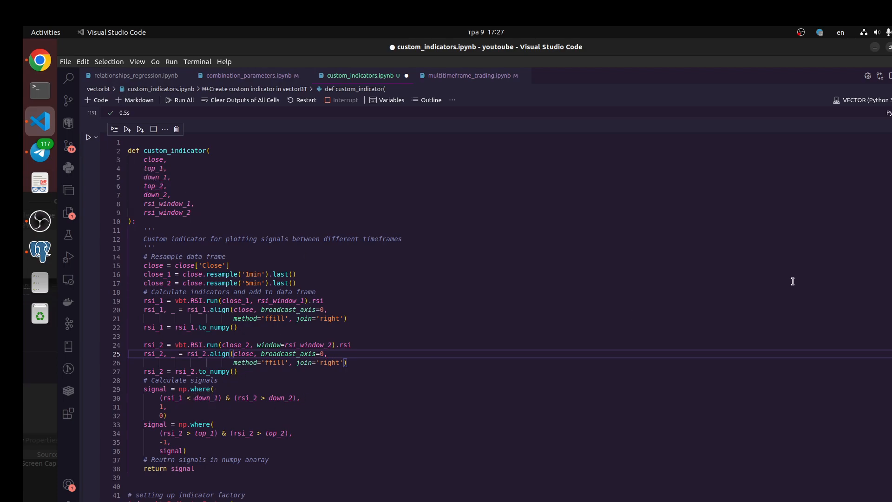
mouse_move(215, 208)
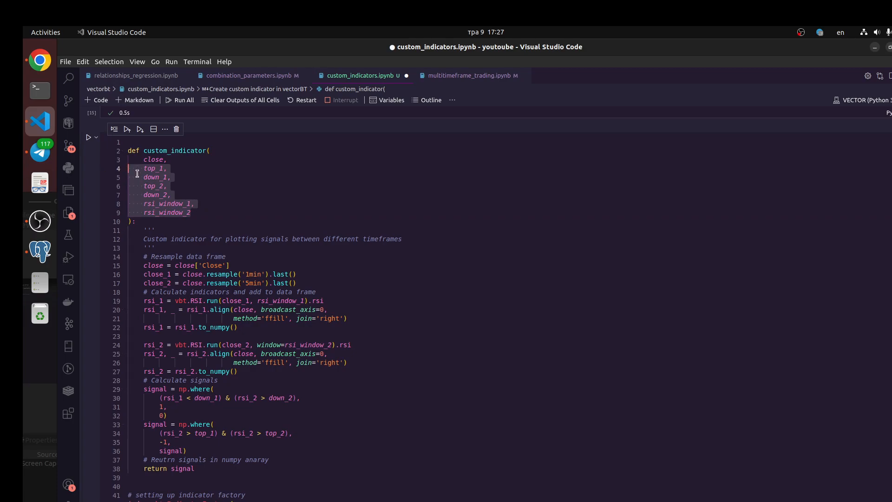
mouse_move(198, 216)
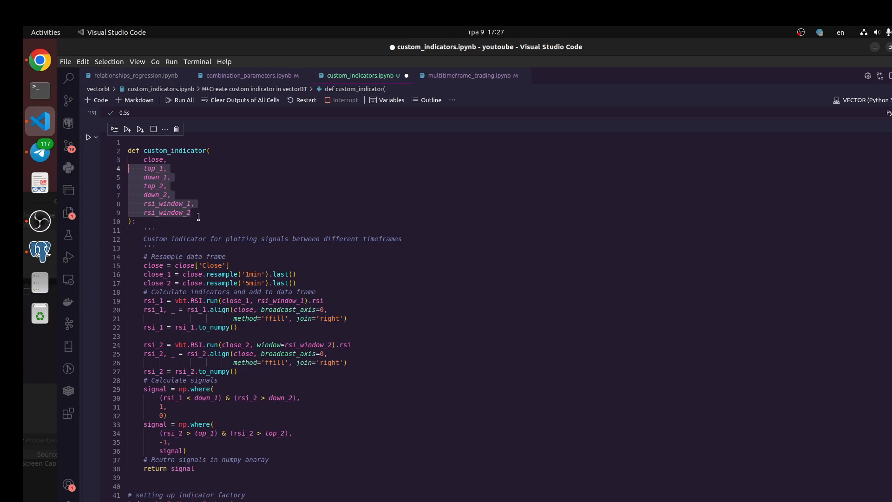
mouse_move(218, 189)
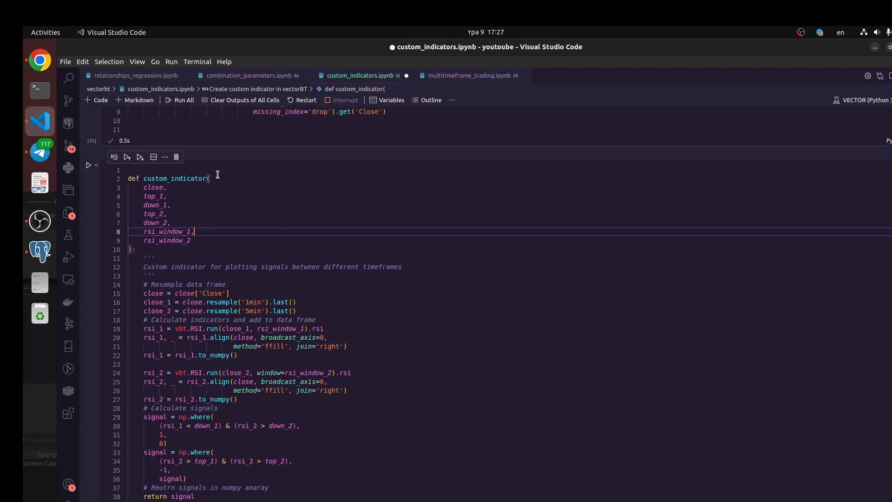
mouse_move(387, 380)
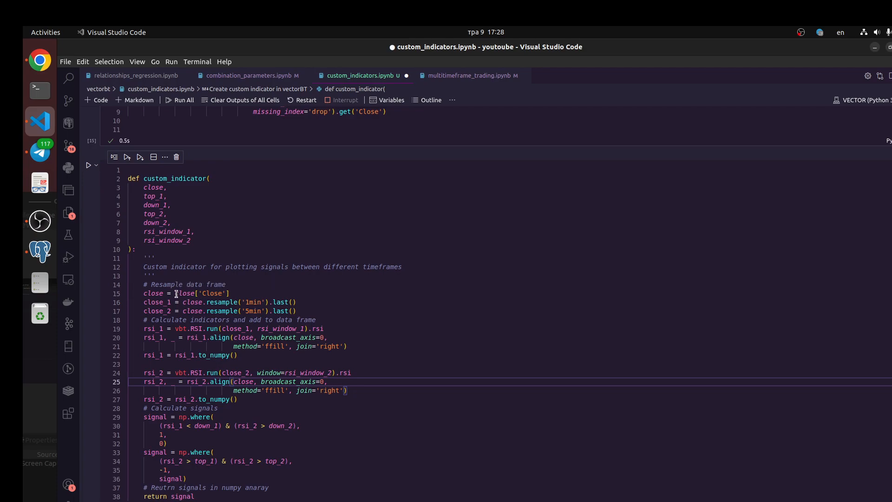
mouse_move(184, 293)
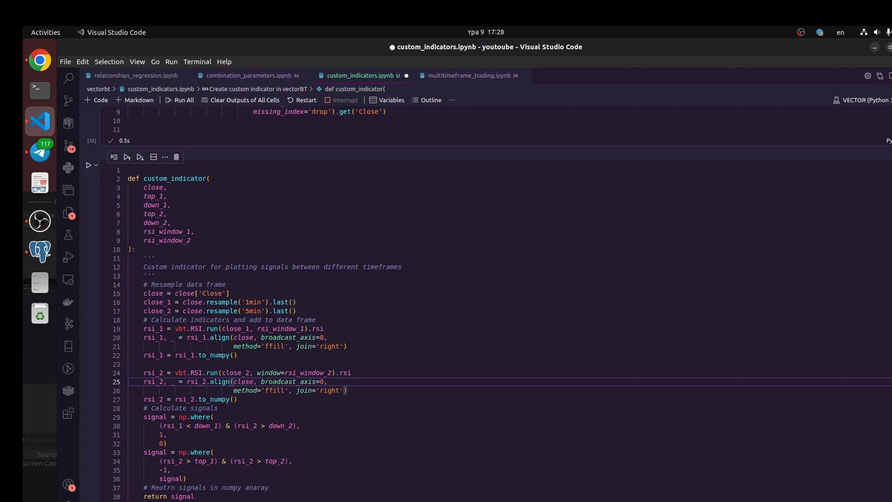
scroll("down", 3)
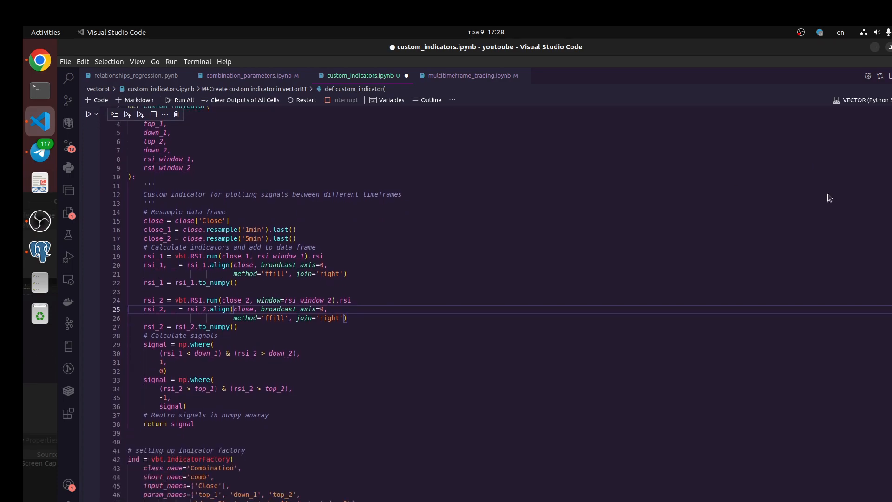
mouse_move(226, 415)
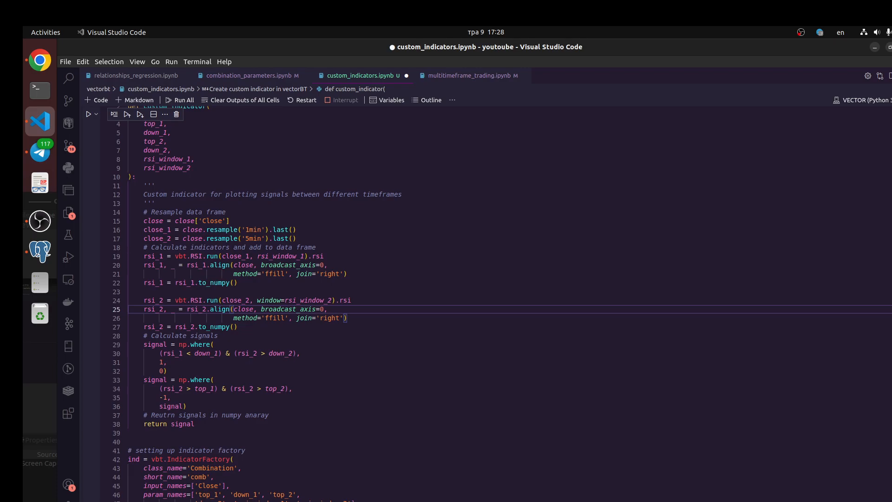
scroll("down", 3)
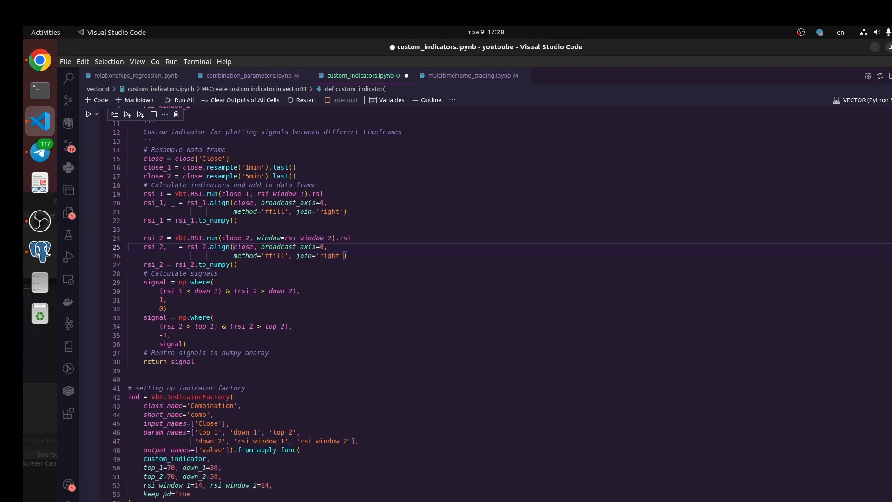
scroll("down", 3)
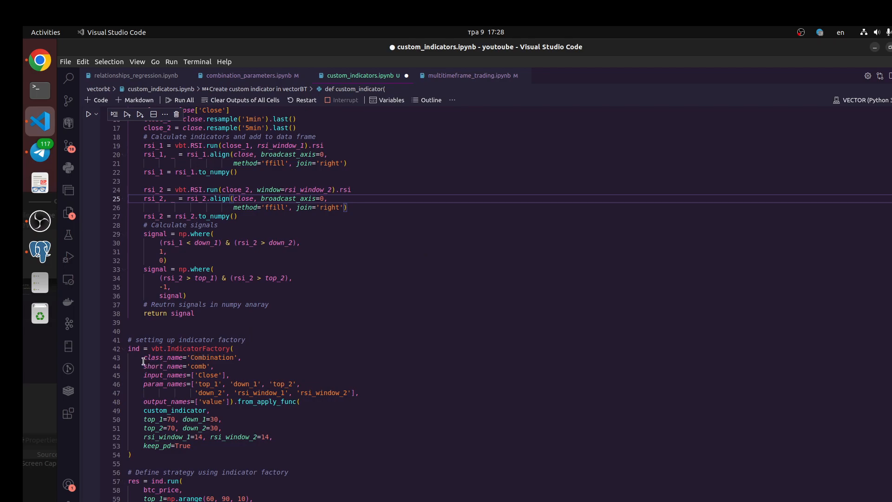
mouse_move(369, 379)
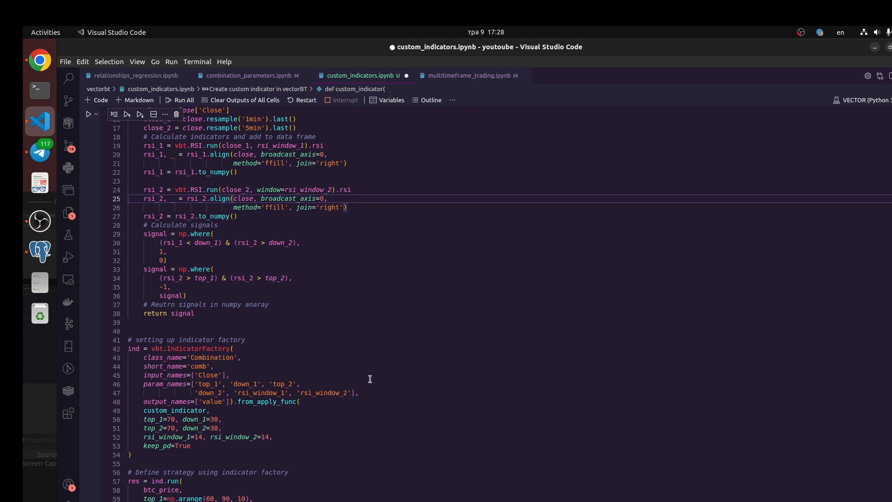
mouse_move(191, 372)
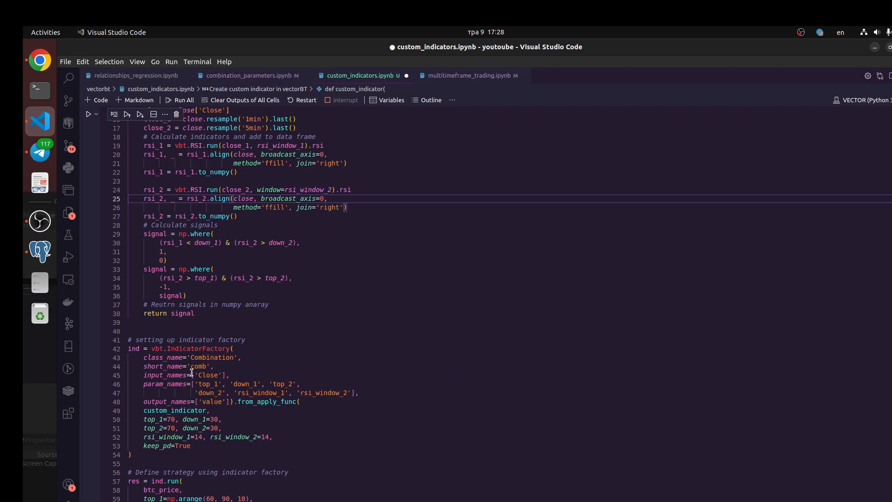
mouse_move(471, 296)
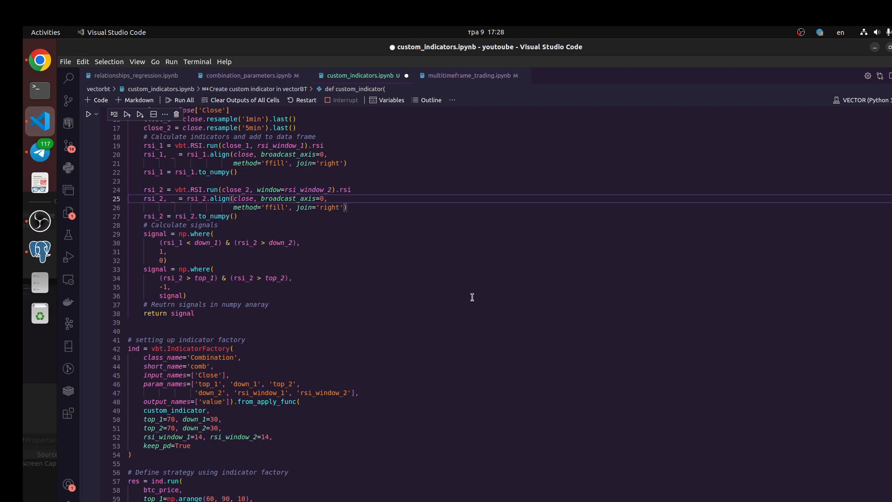
scroll("down", 3)
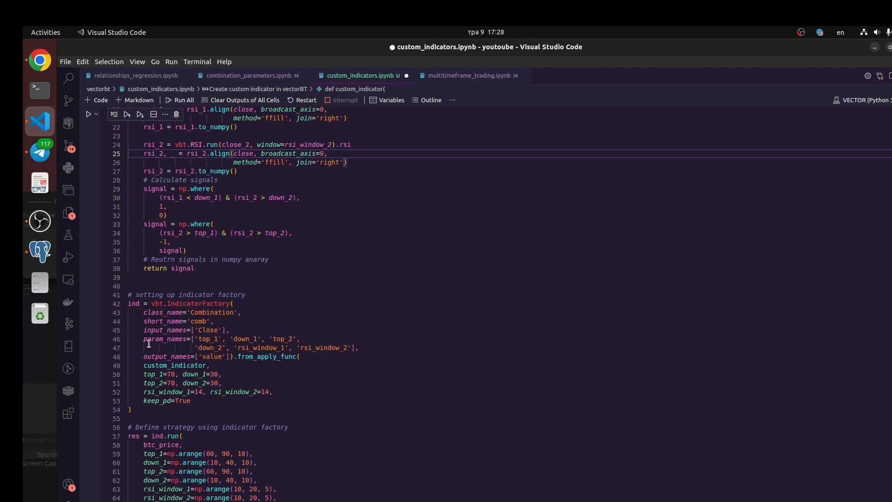
mouse_move(291, 335)
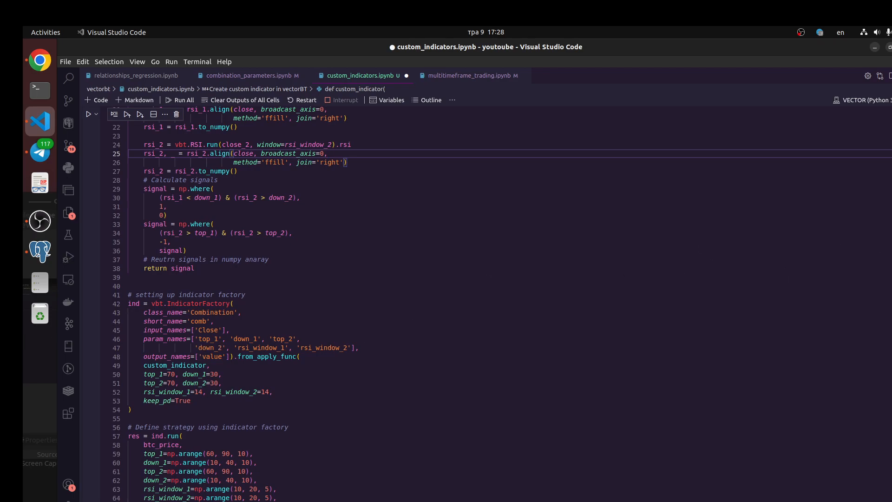
mouse_move(202, 339)
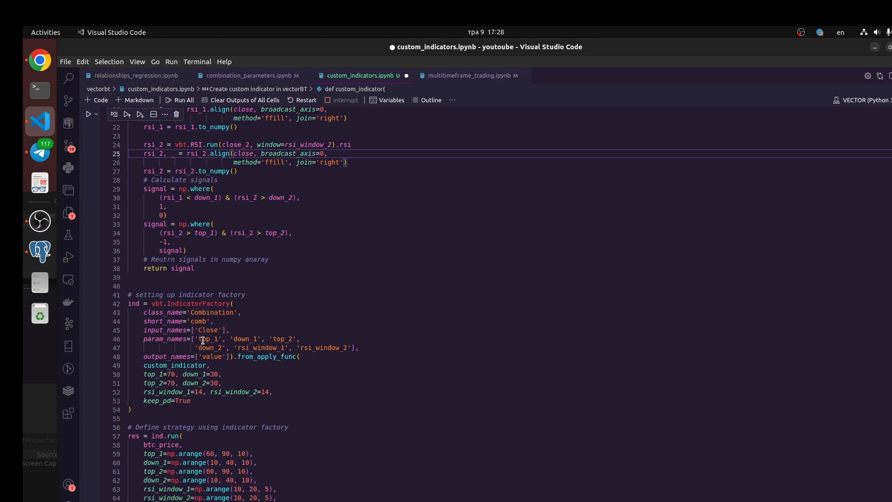
scroll("up", 3)
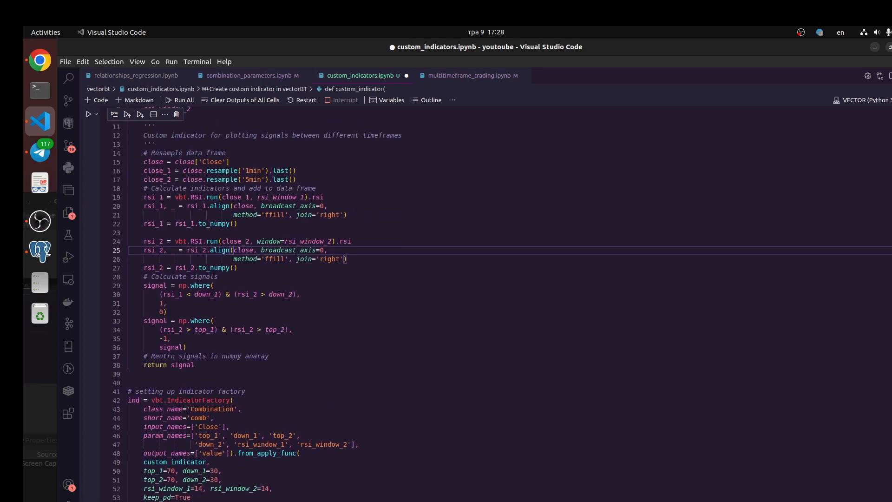
mouse_move(274, 179)
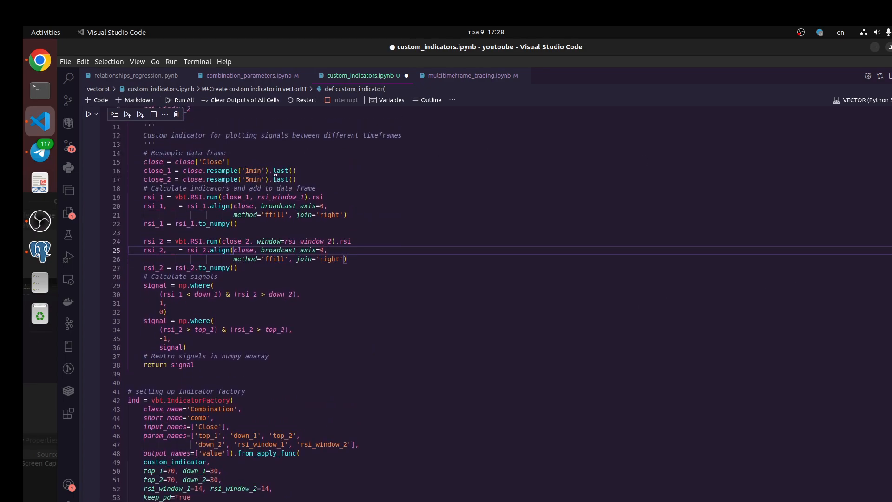
mouse_move(252, 190)
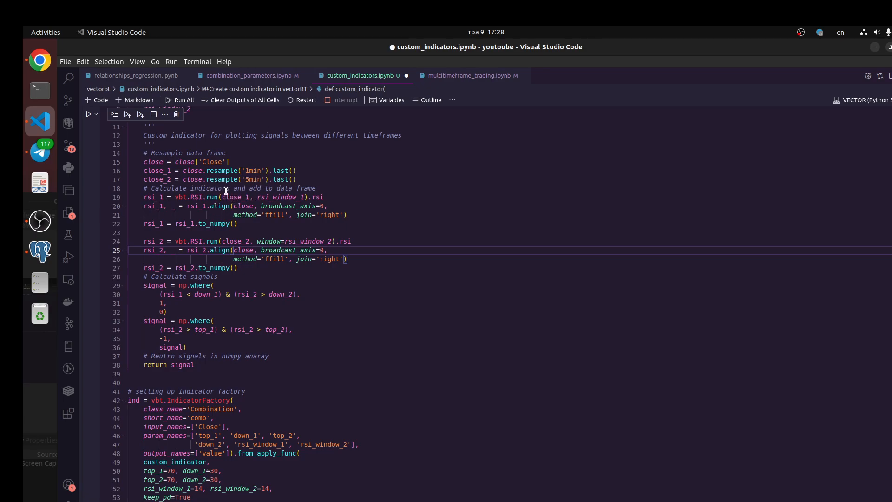
mouse_move(325, 315)
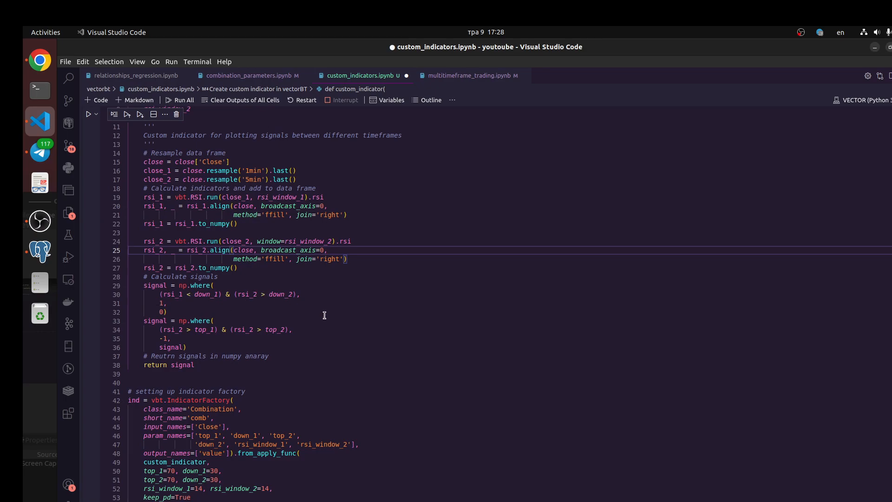
mouse_move(384, 335)
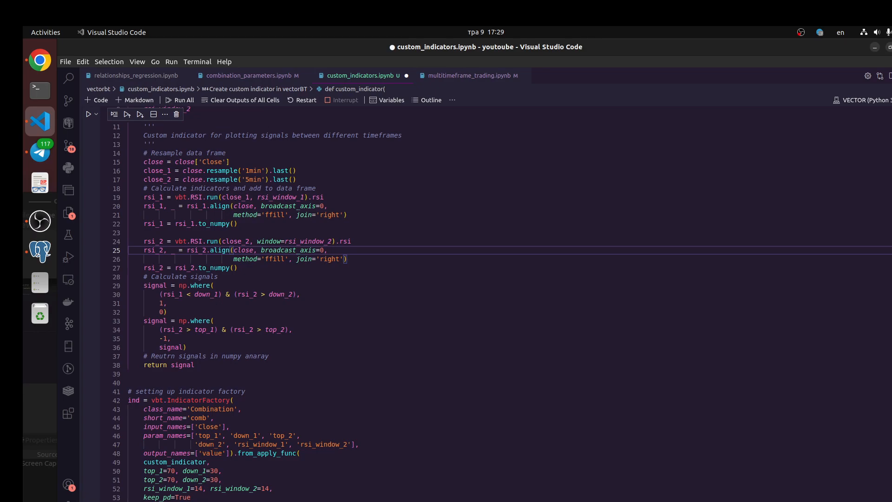
scroll("down", 3)
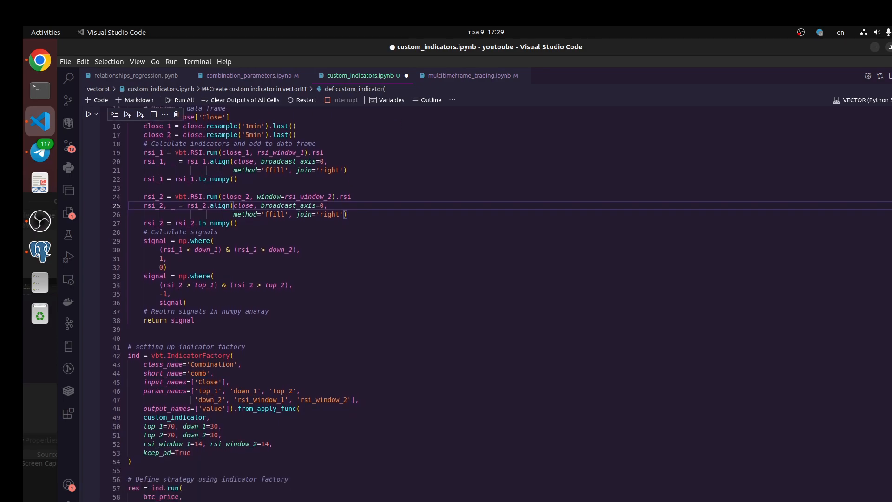
scroll("down", 3)
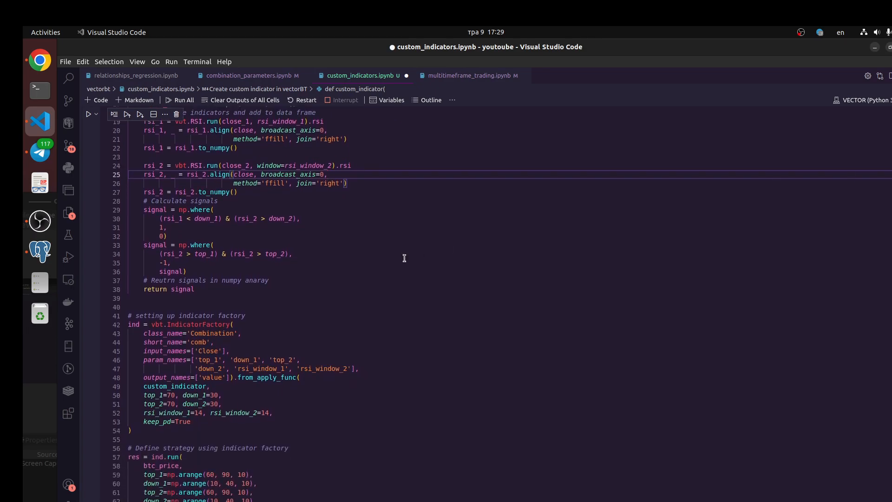
mouse_move(172, 421)
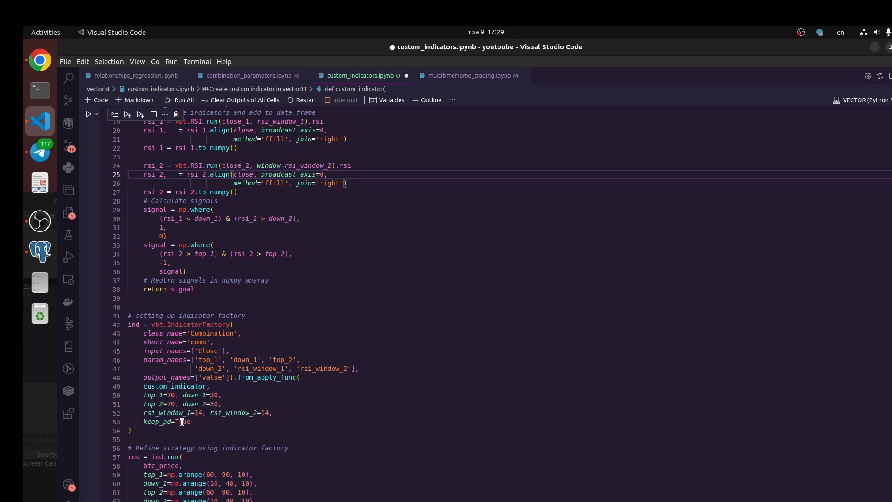
mouse_move(388, 380)
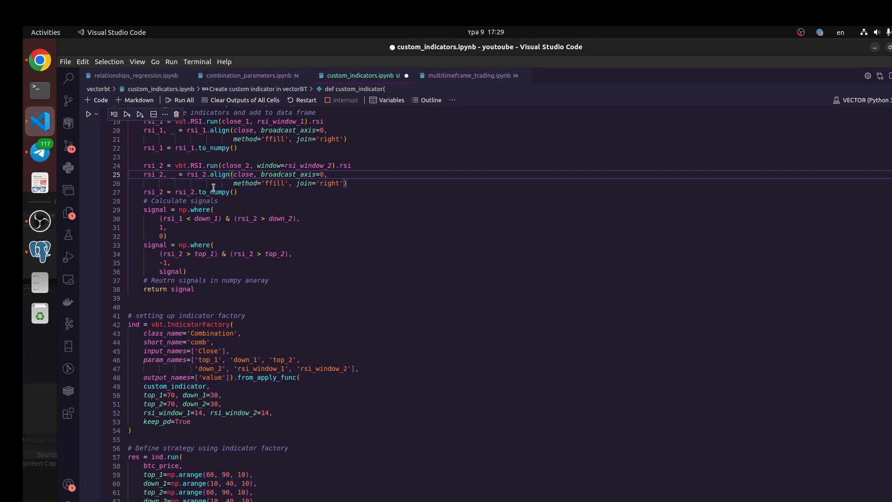
scroll("down", 3)
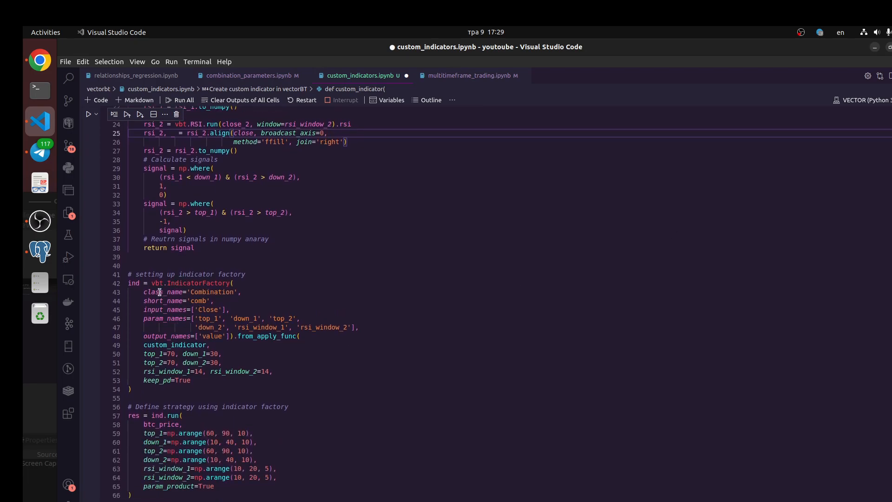
mouse_move(191, 283)
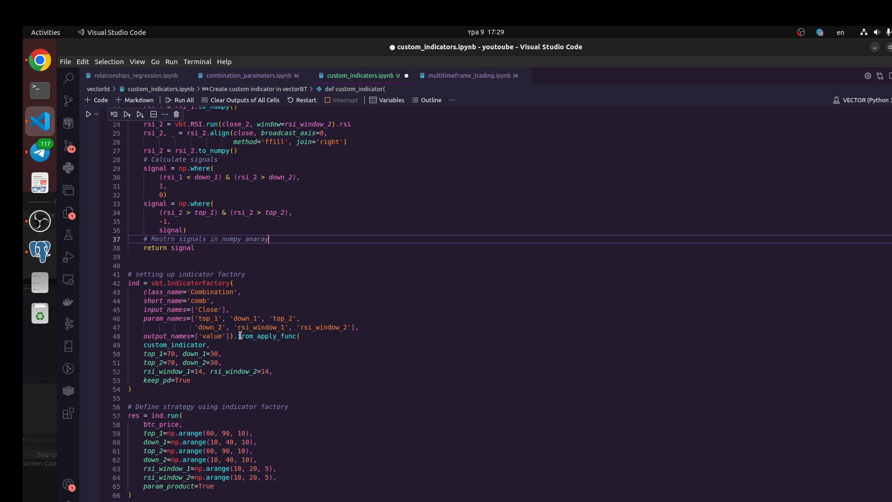
mouse_move(268, 336)
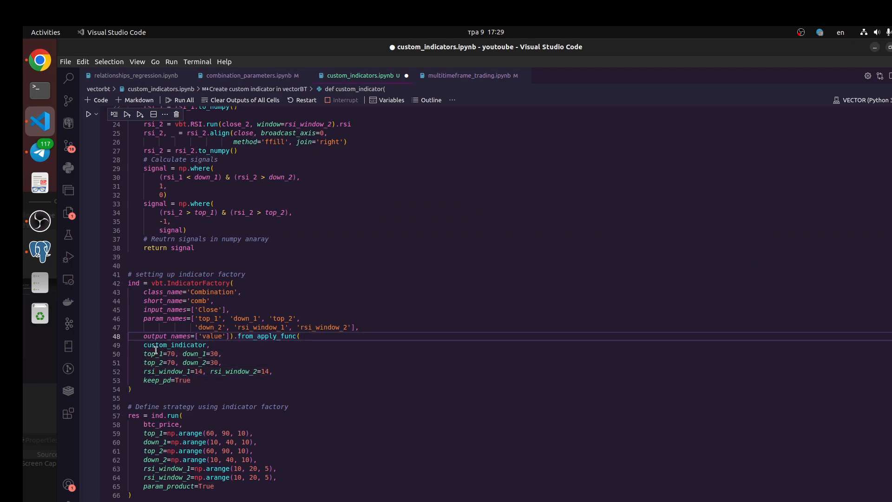
scroll("up", 3)
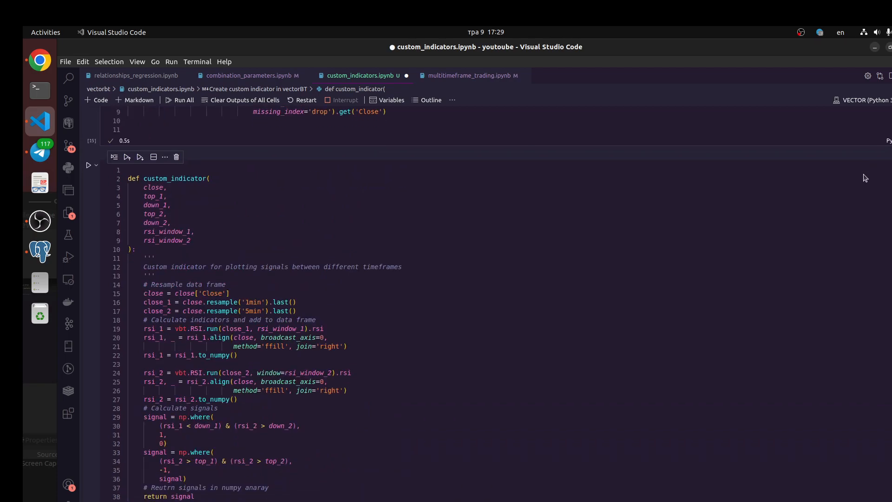
scroll("down", 3)
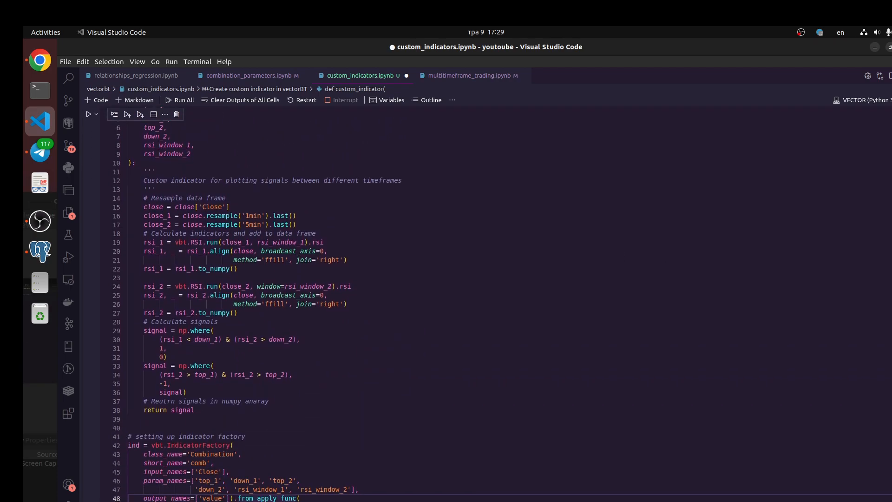
scroll("down", 3)
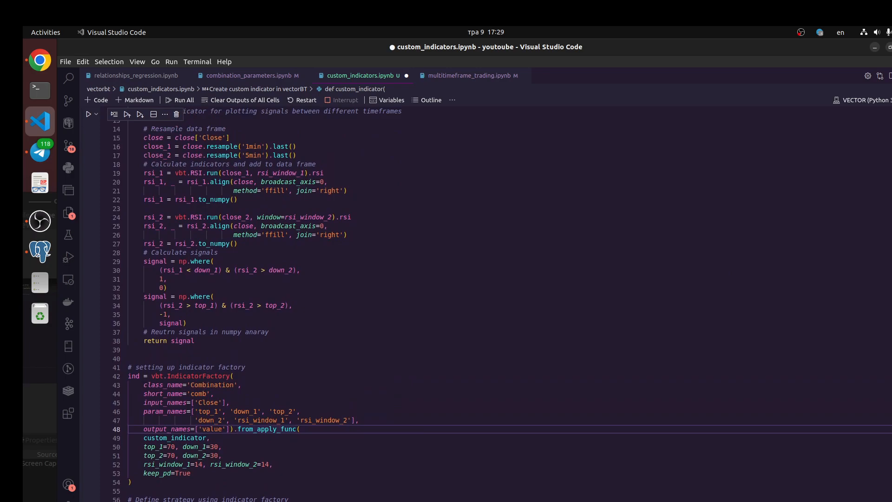
scroll("up", 3)
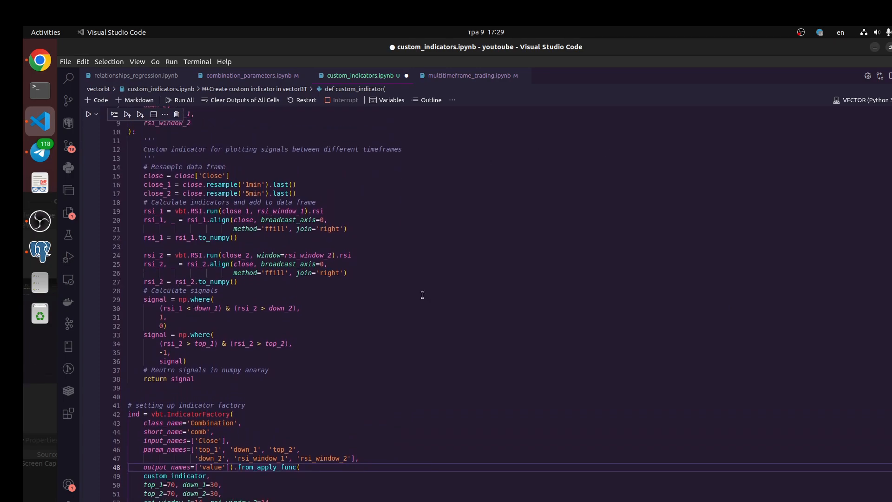
scroll("down", 3)
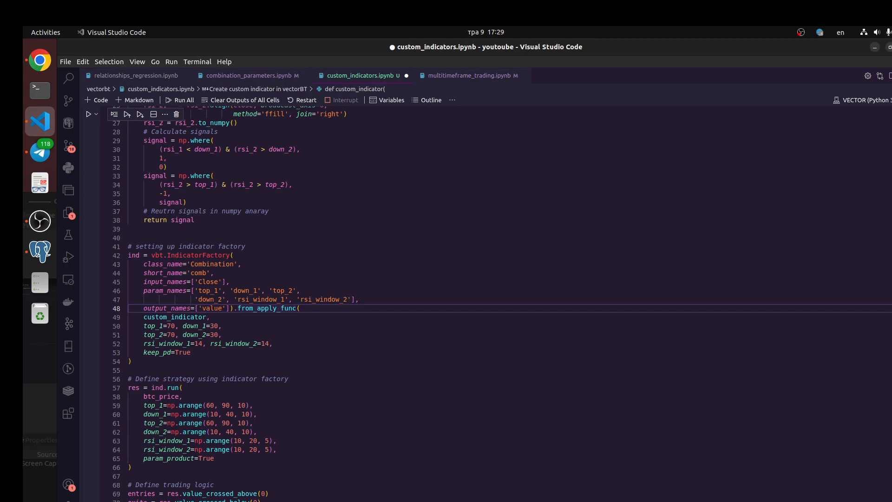
scroll("up", 3)
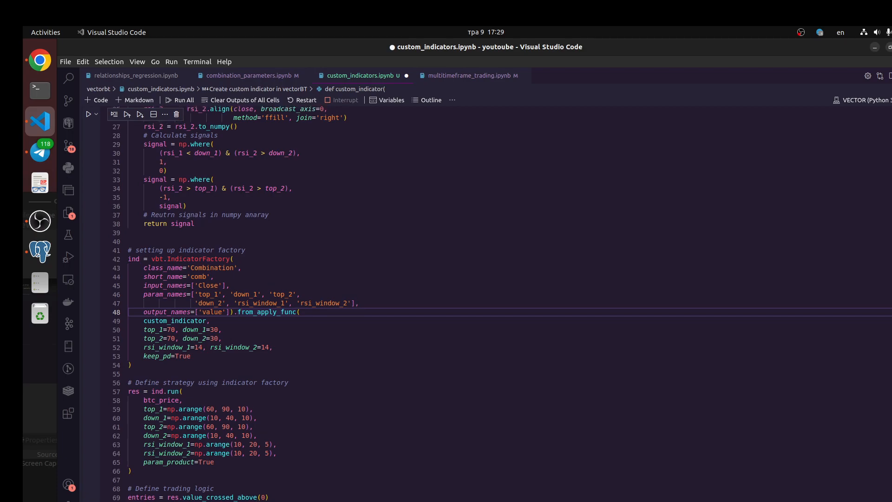
scroll("down", 3)
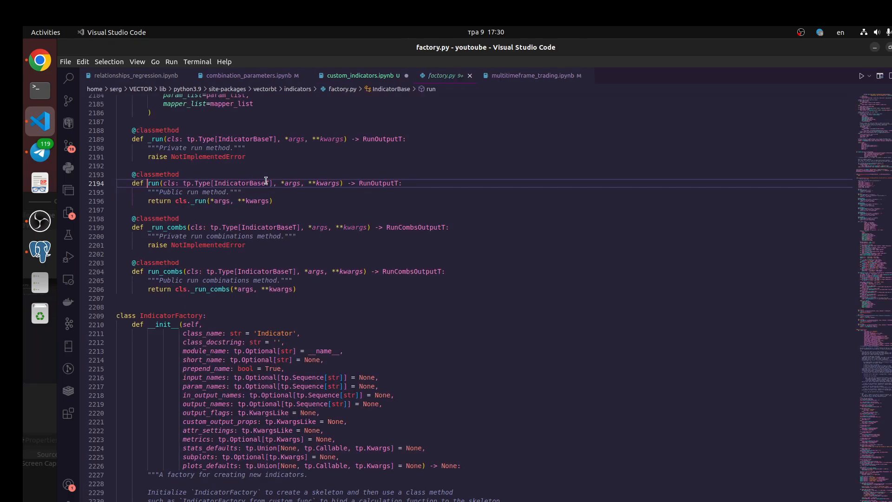
mouse_move(310, 198)
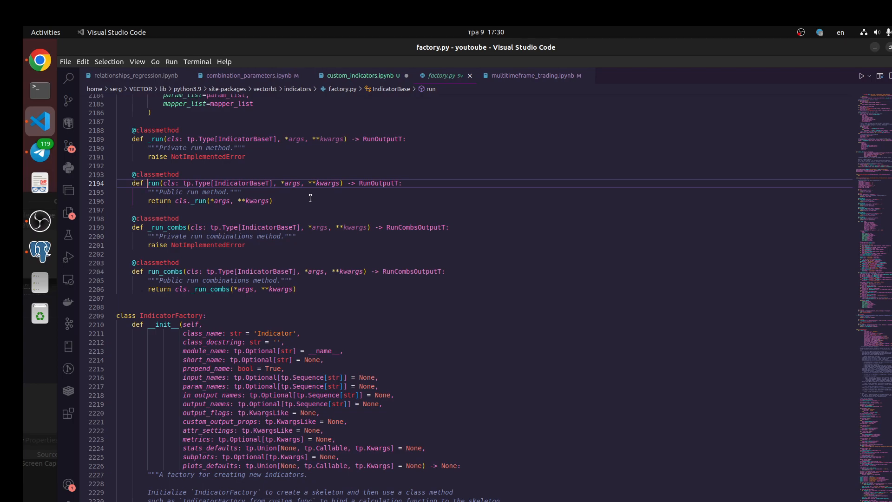
mouse_move(230, 188)
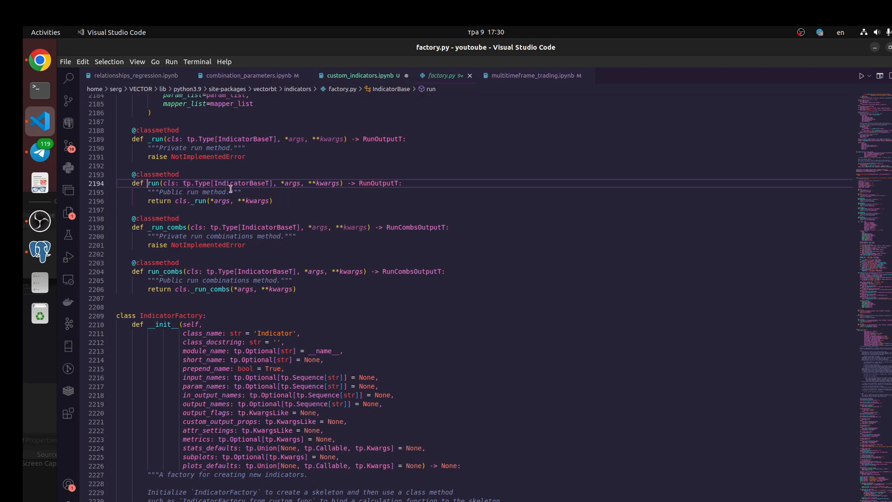
mouse_move(382, 208)
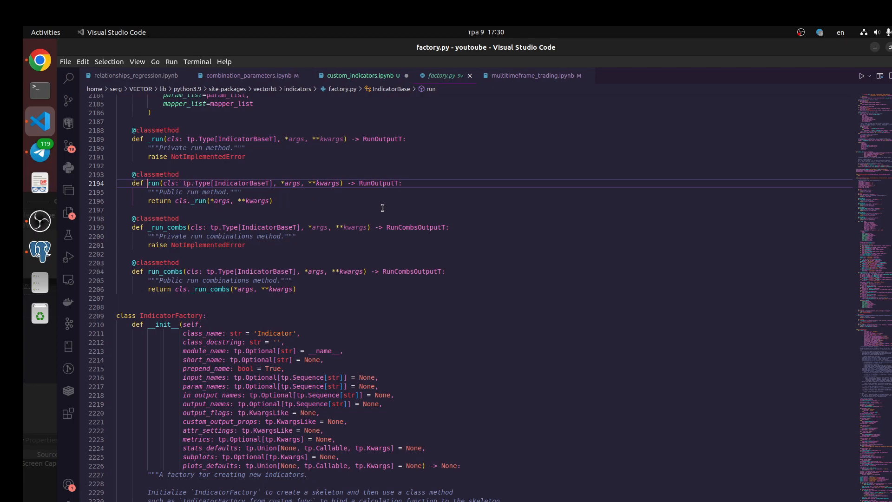
Switch from factory.py back to the custom_indicators.ipynb notebook tab
left_click(360, 76)
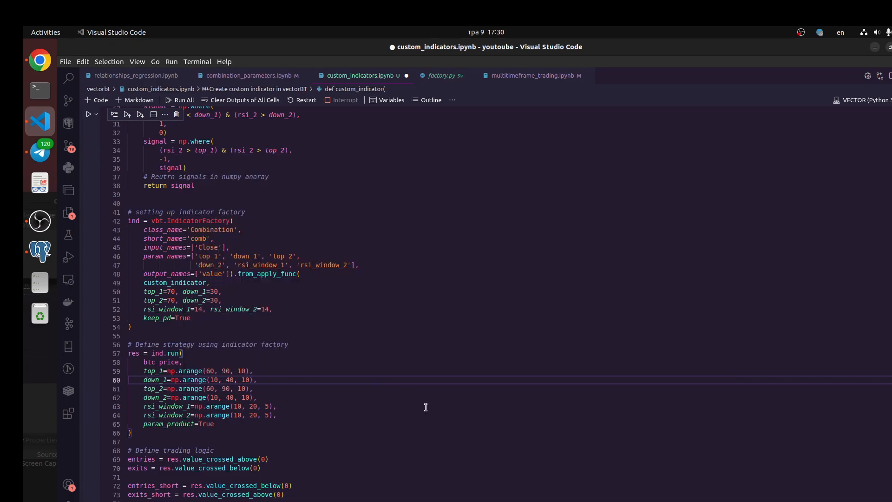
mouse_move(213, 375)
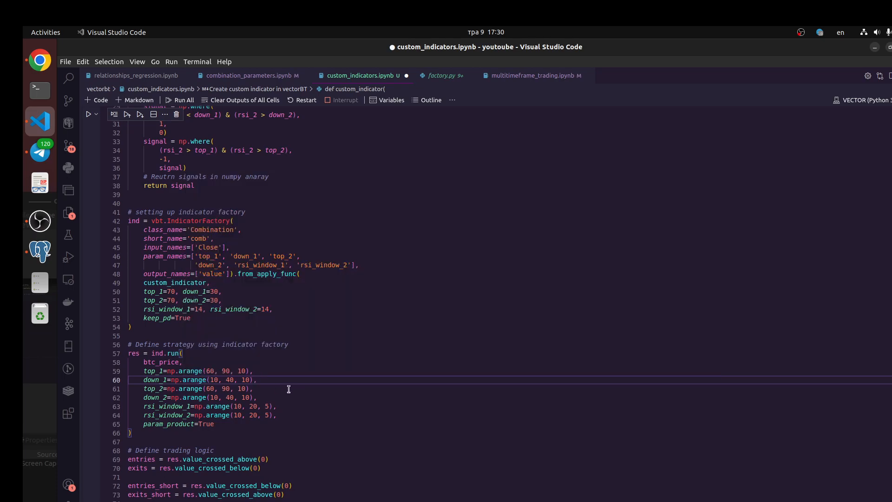
mouse_move(219, 371)
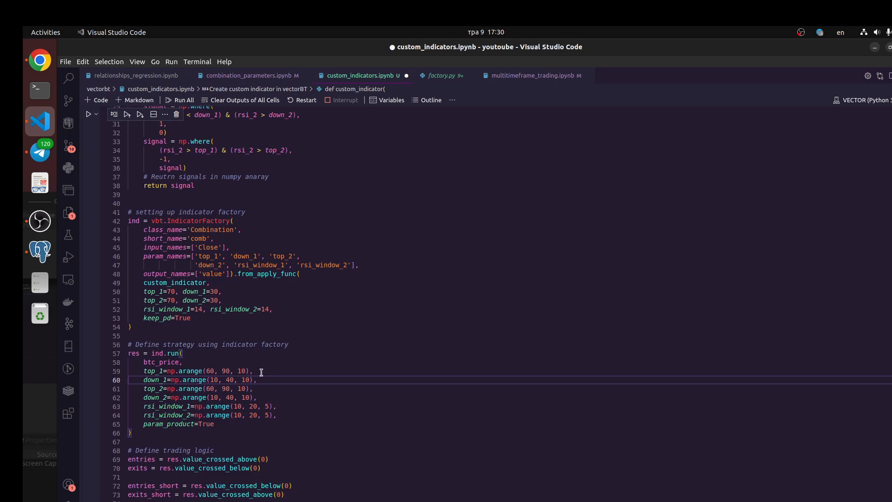
mouse_move(198, 406)
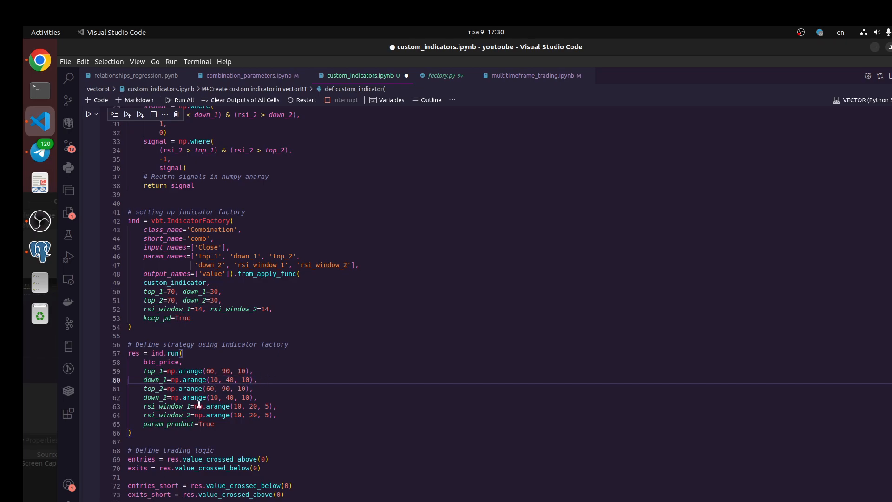
mouse_move(243, 379)
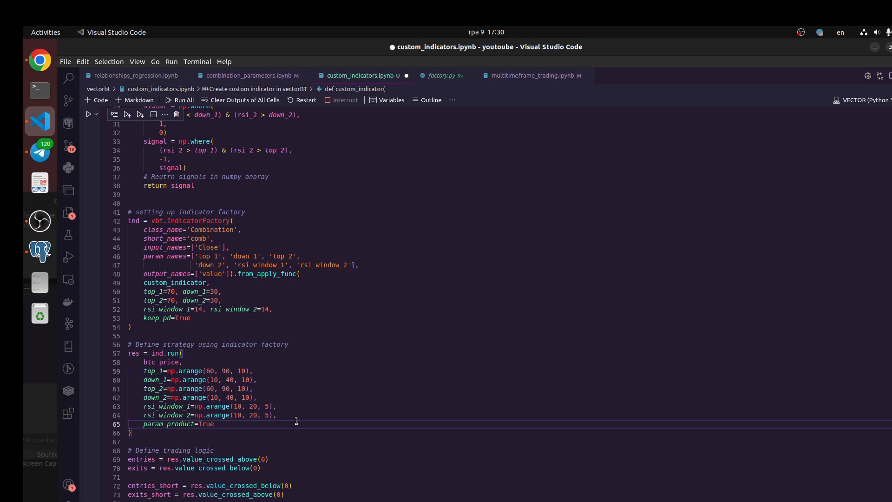
Scroll down past the ind.run np.arange ranges to the Portfolio.from_signals code
scroll("down", 3)
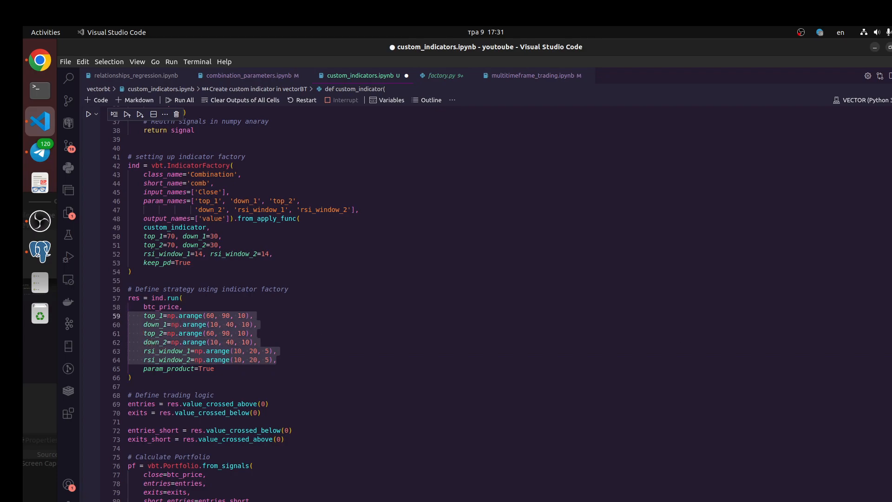
scroll("down", 3)
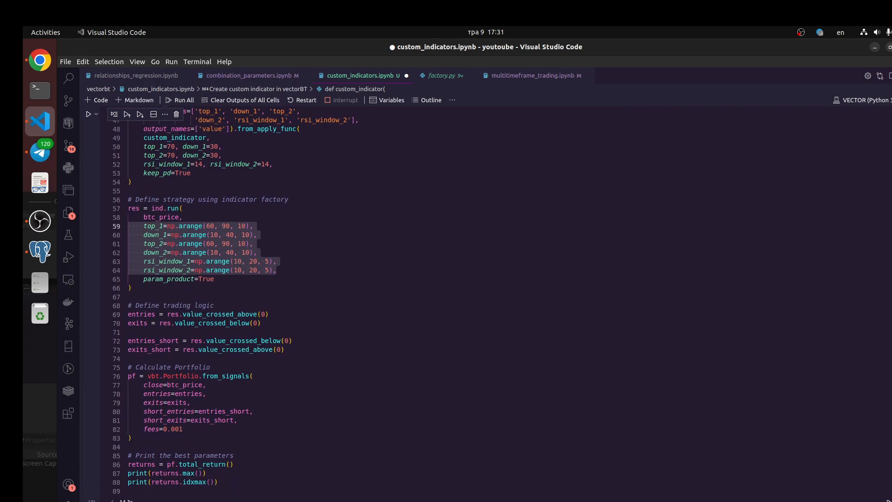
scroll("up", 3)
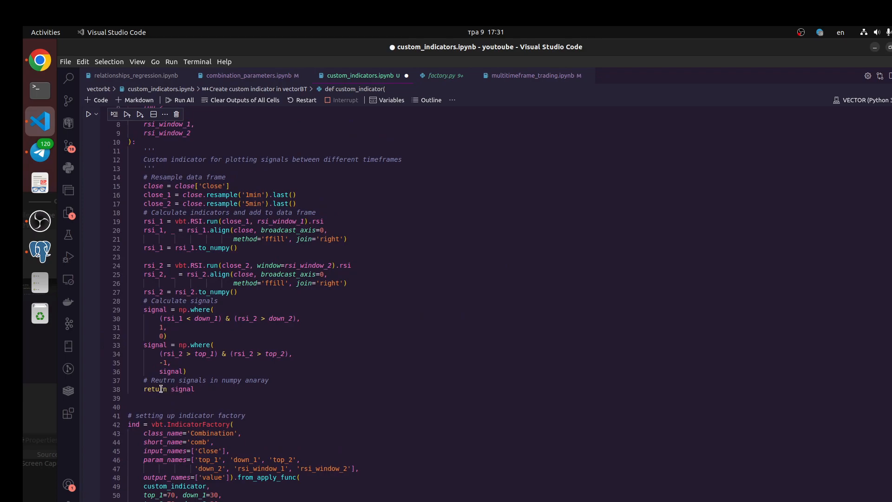
mouse_move(226, 329)
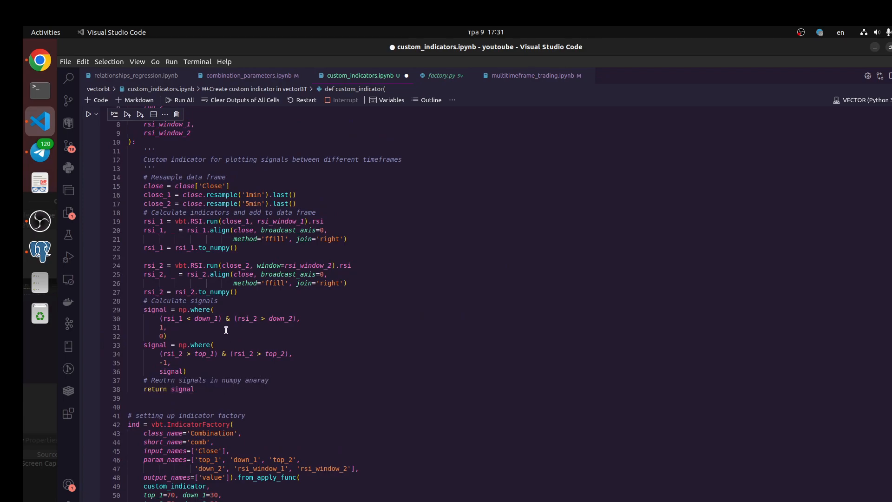
mouse_move(188, 327)
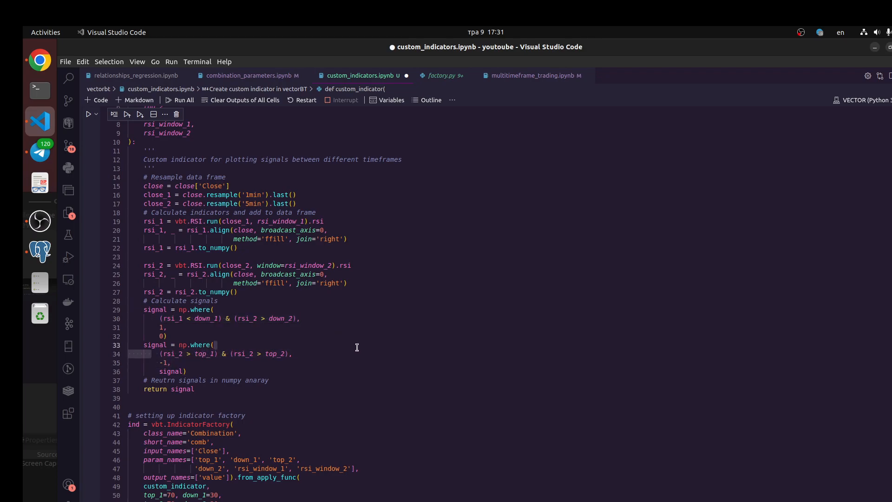
scroll("down", 3)
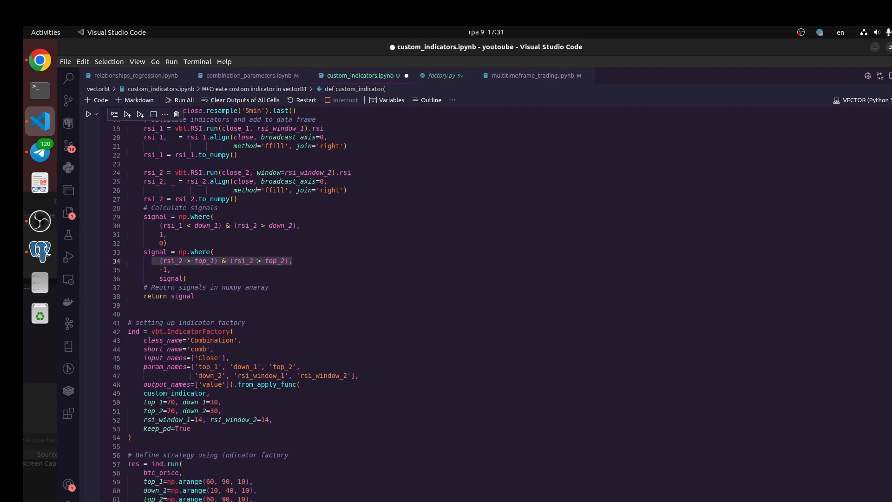
scroll("down", 3)
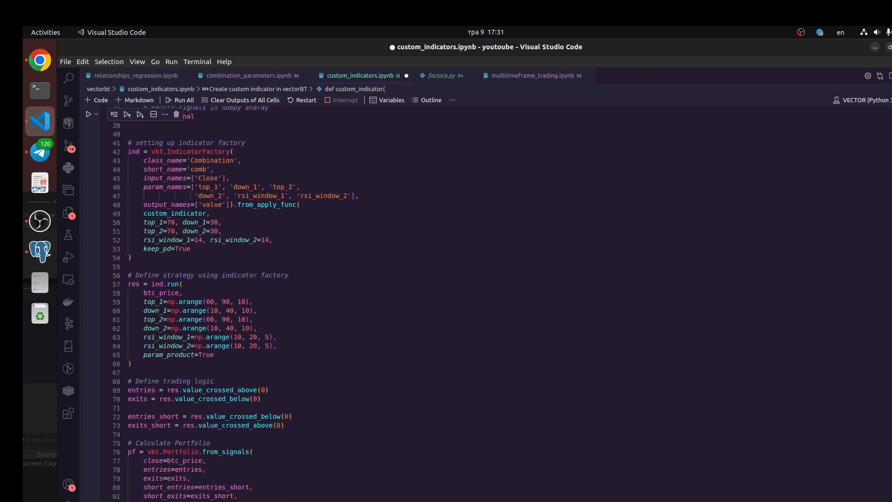
Scroll through the from_signals code and the 0.1386 best-return printout with combination (60, 10, 70, 30, 10, 15)
scroll("down", 3)
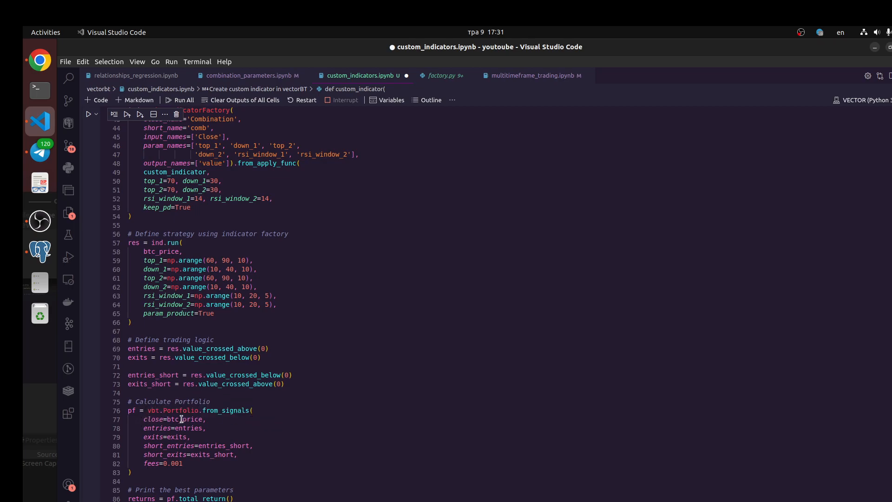
mouse_move(182, 419)
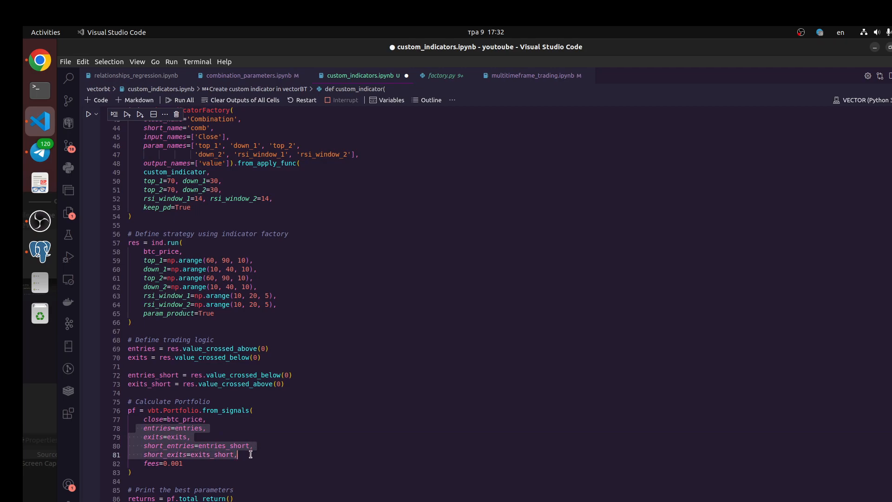
mouse_move(198, 459)
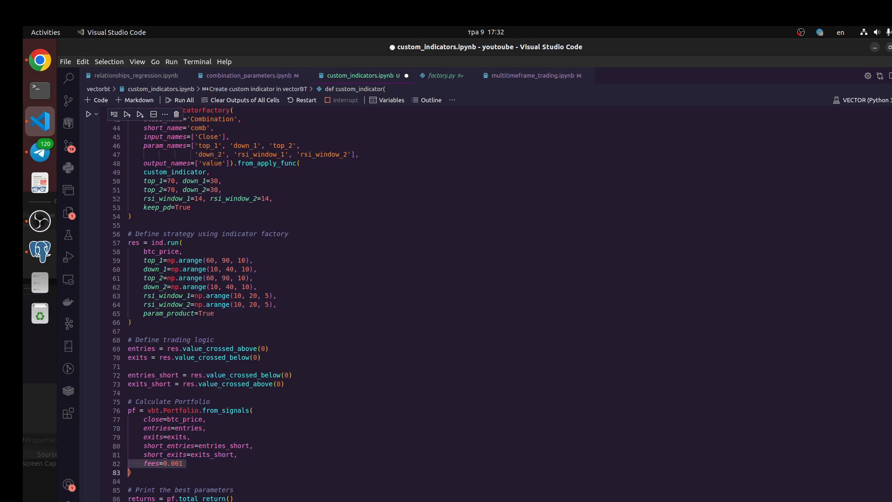
scroll("down", 3)
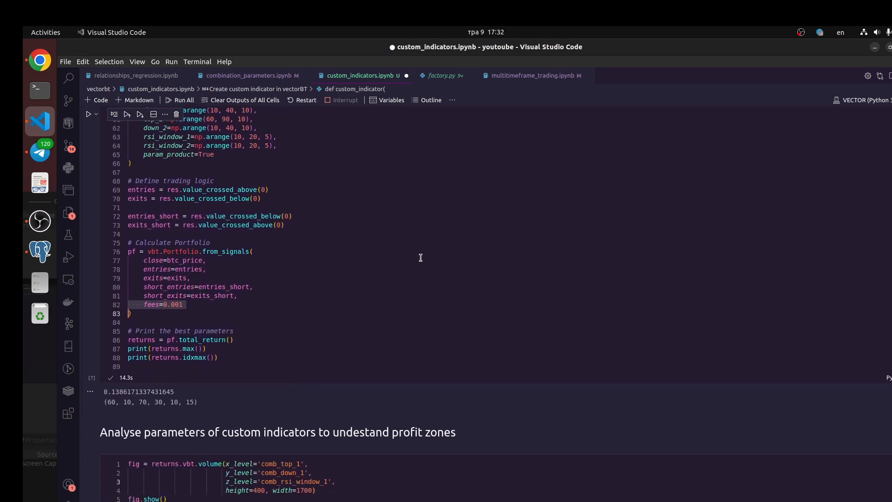
mouse_move(311, 325)
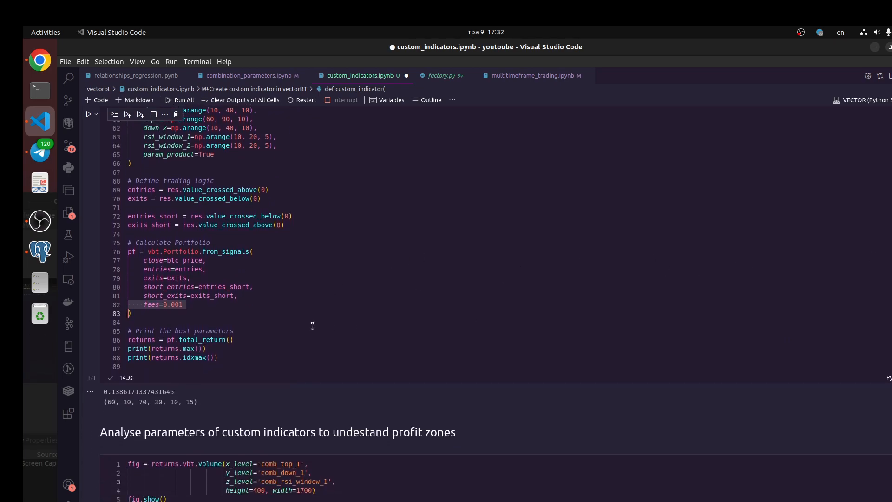
mouse_move(144, 343)
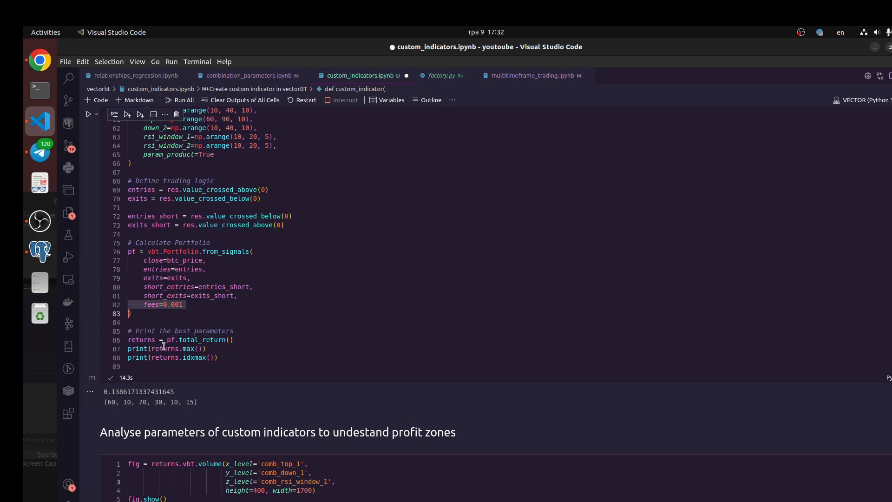
mouse_move(356, 333)
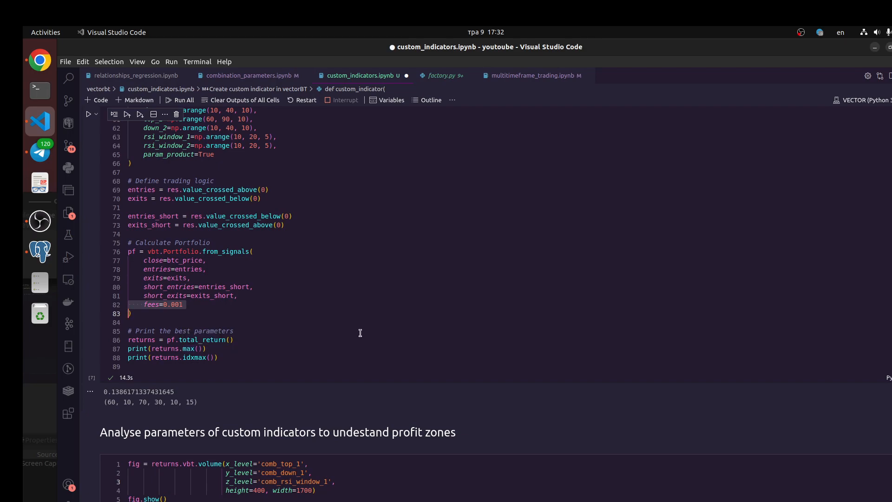
mouse_move(304, 326)
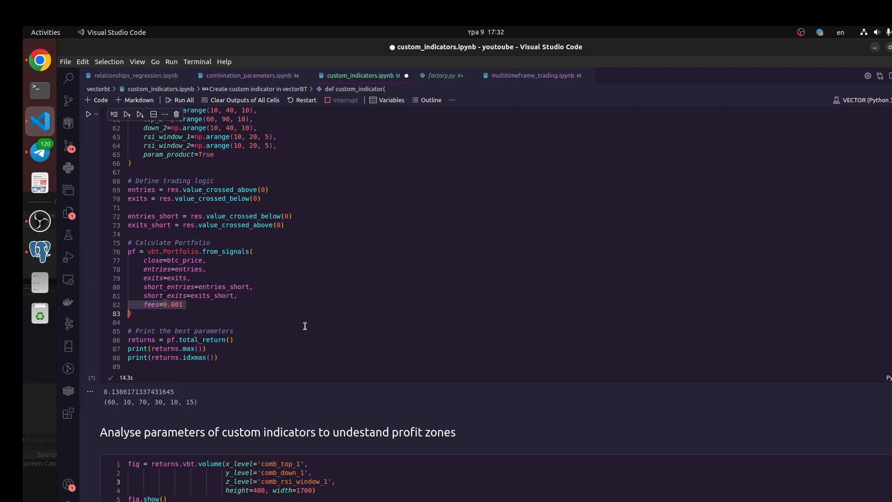
mouse_move(215, 347)
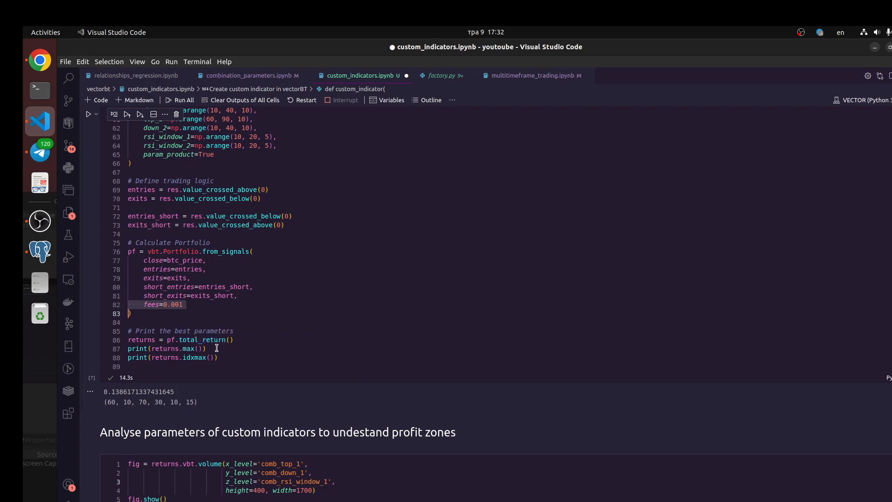
mouse_move(162, 348)
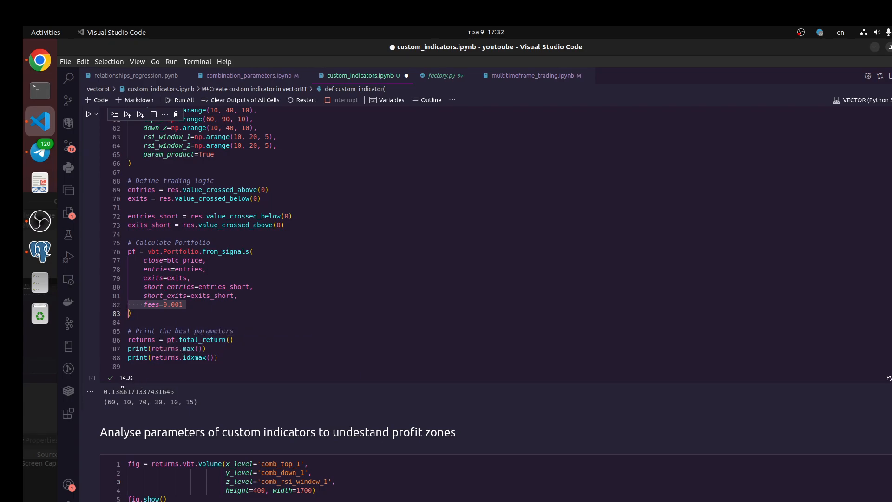
mouse_move(198, 357)
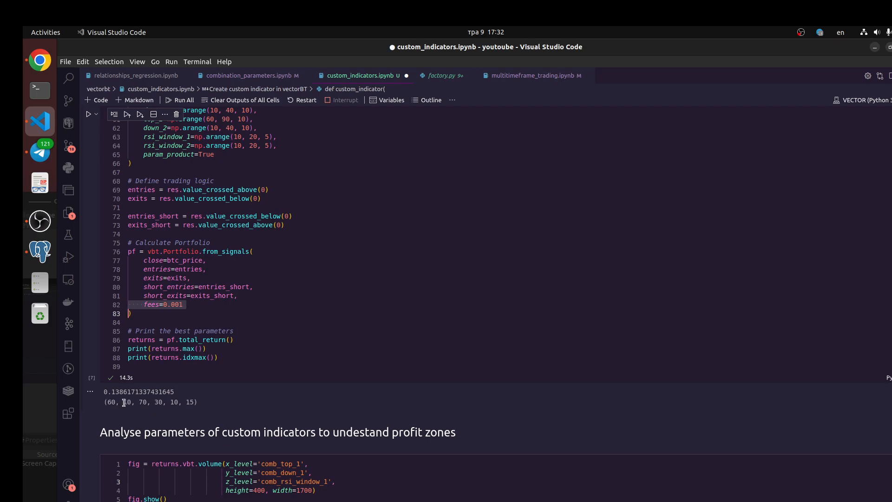
scroll("up", 3)
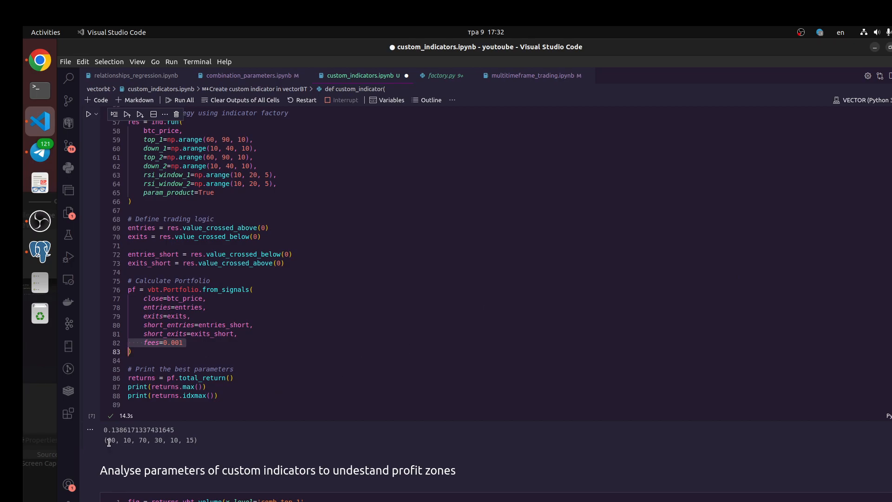
mouse_move(121, 459)
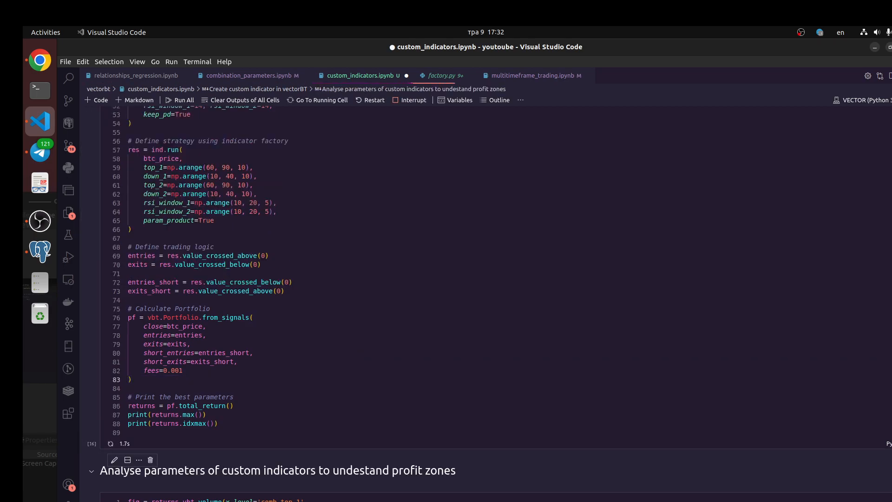
Scroll to the new 0.1371 result with (60, 10, 60, 20, 10, 10) and the 3D returns volume plot
scroll("down", 3)
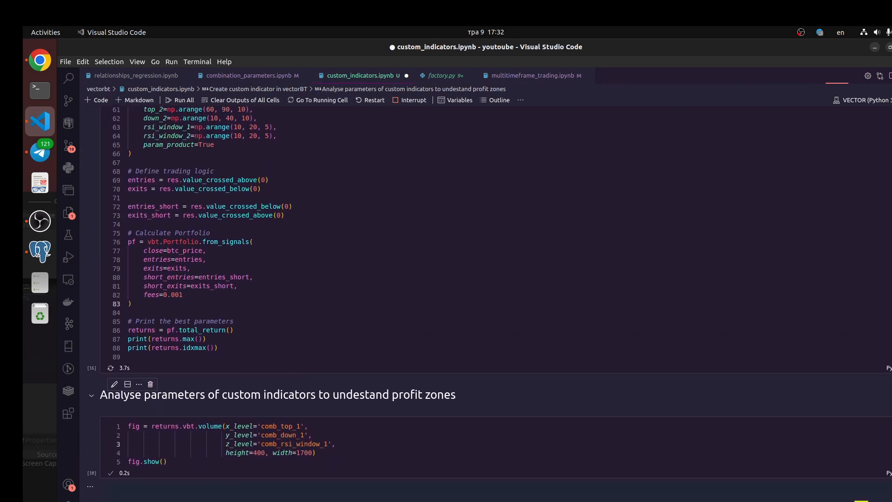
scroll("up", 3)
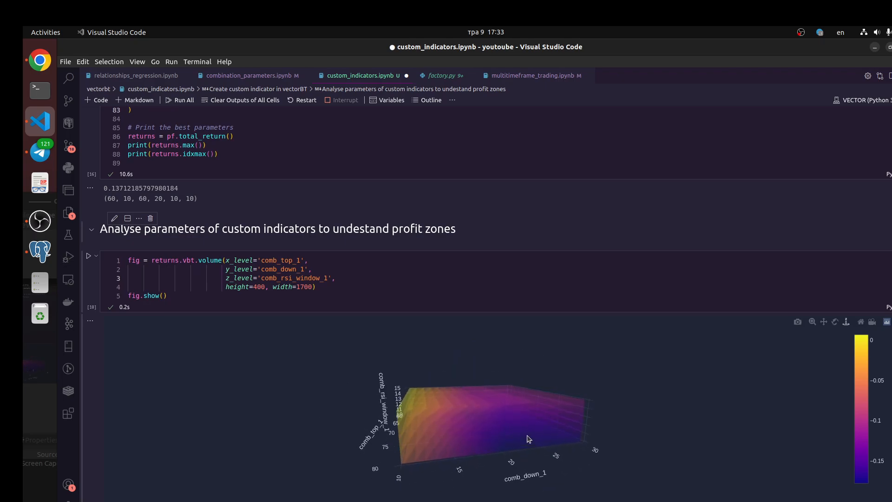
scroll("down", 3)
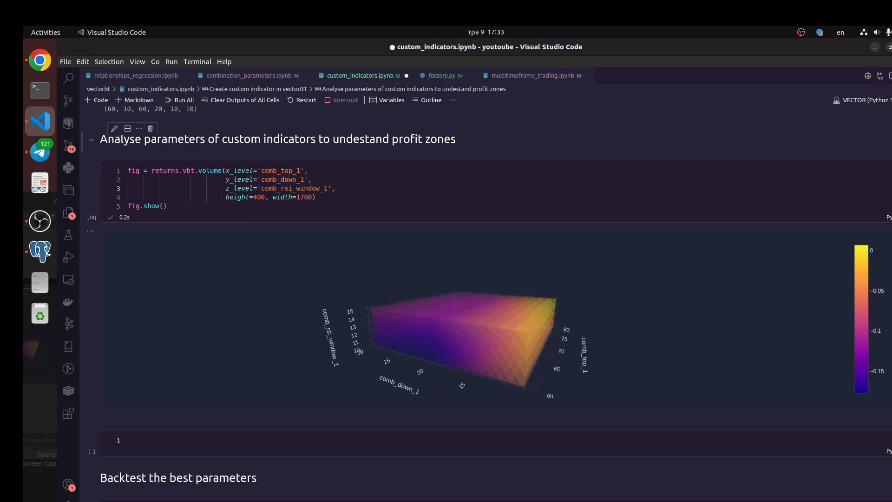
scroll("down", 3)
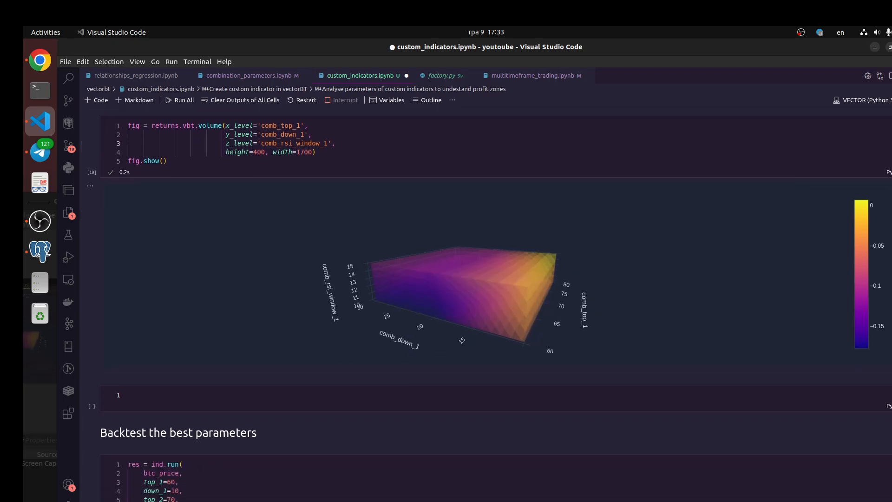
left_click(228, 136)
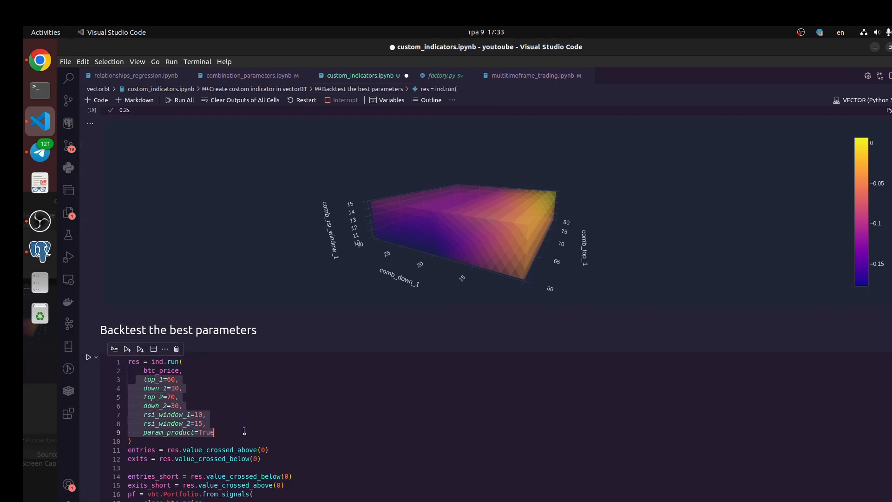
scroll("up", 3)
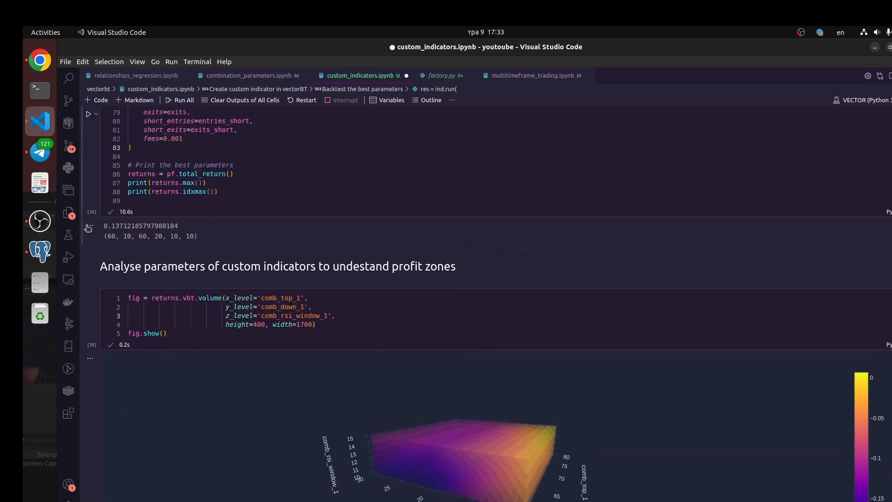
scroll("down", 3)
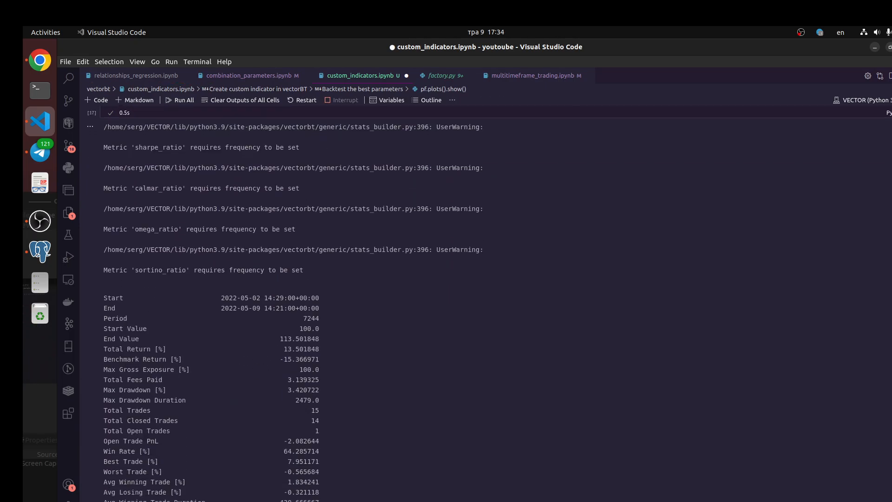
scroll("down", 3)
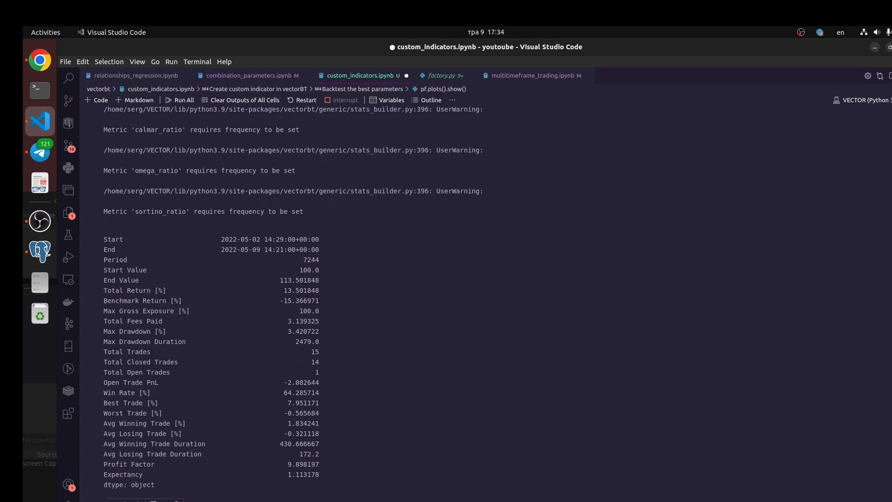
scroll("down", 3)
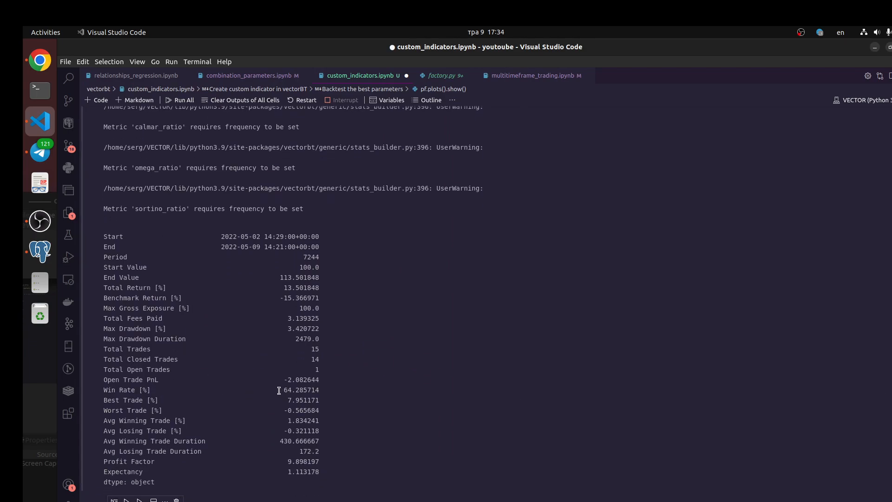
double_click(299, 390)
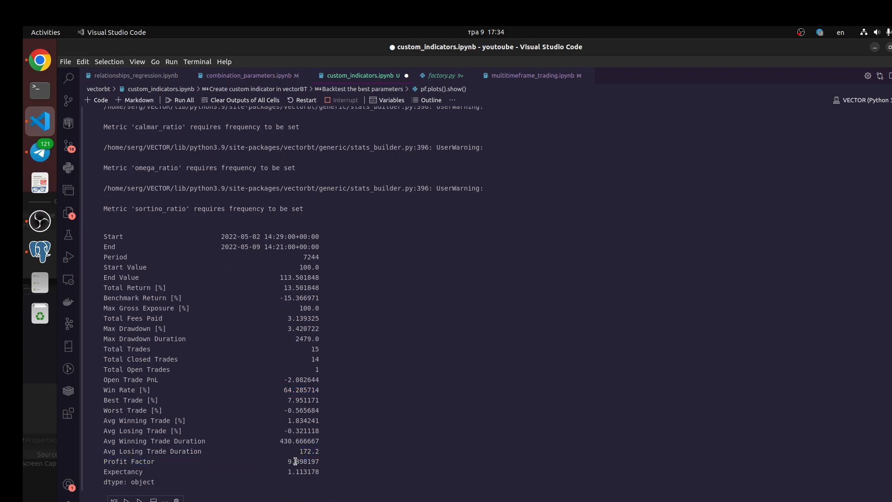
double_click(302, 461)
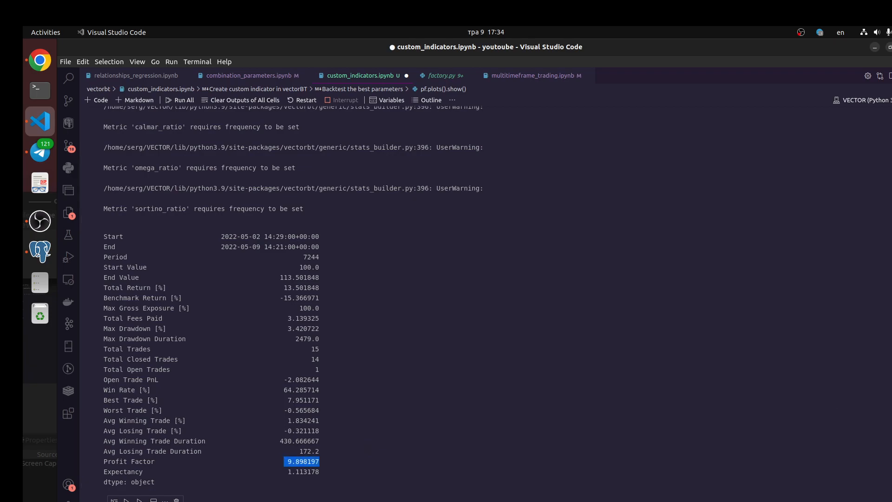
mouse_move(211, 277)
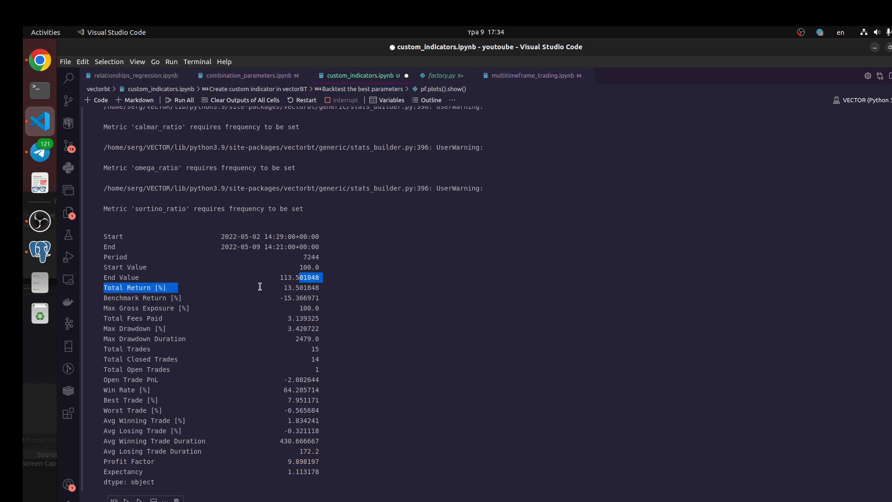
mouse_move(380, 284)
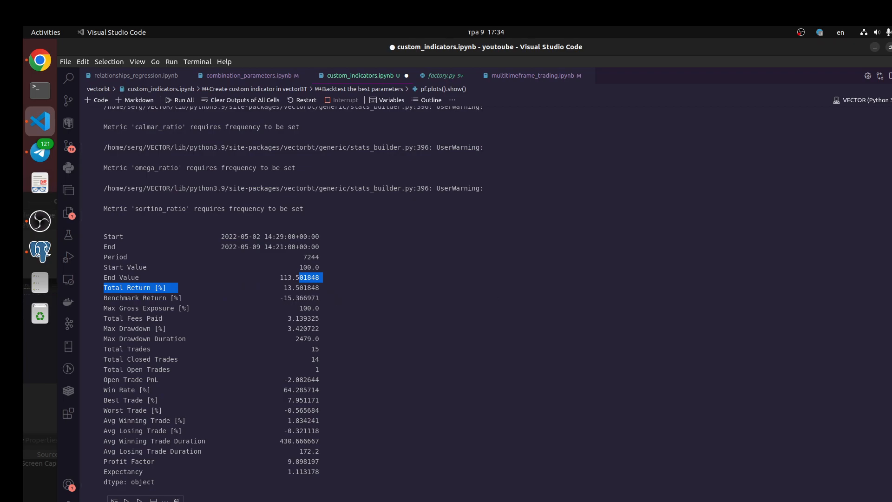
mouse_move(773, 239)
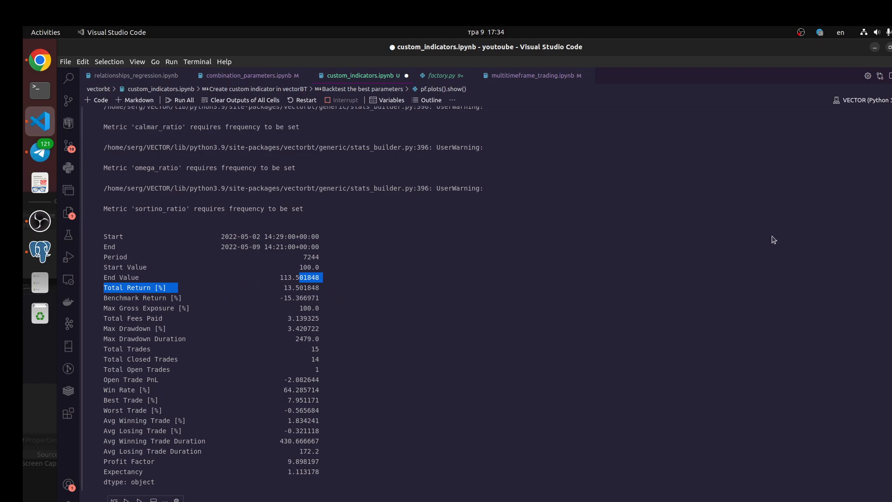
mouse_move(195, 326)
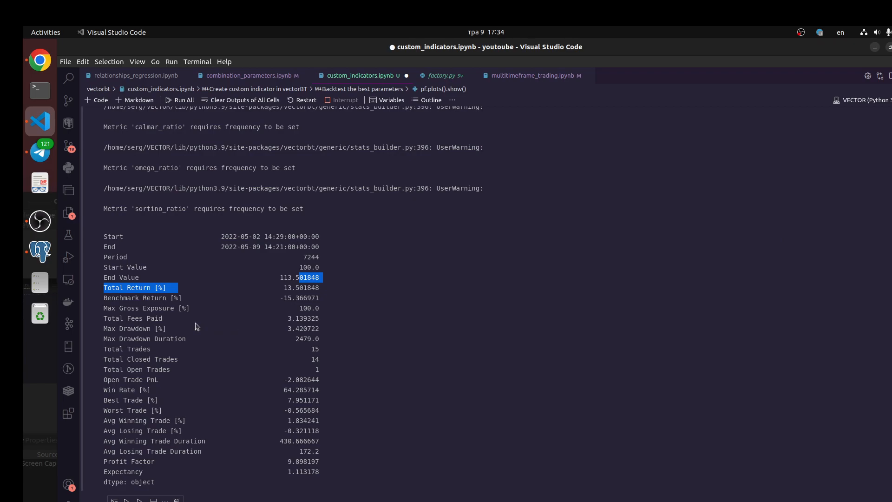
mouse_move(281, 319)
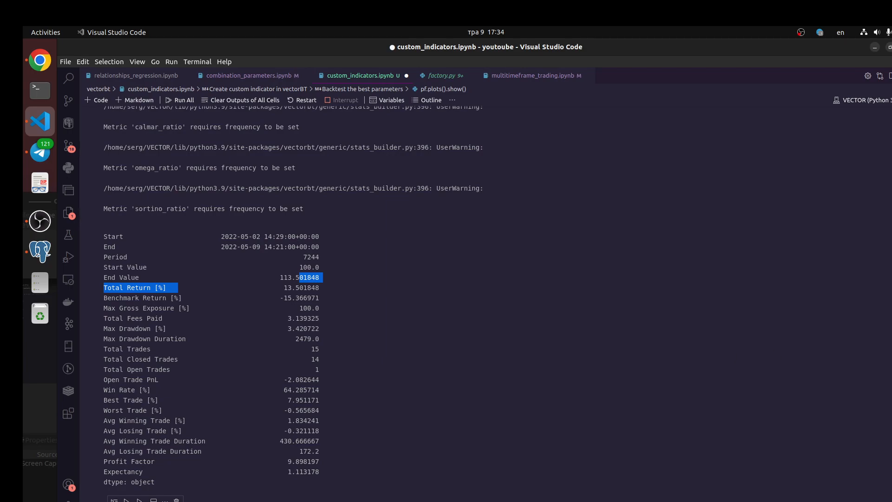
mouse_move(512, 397)
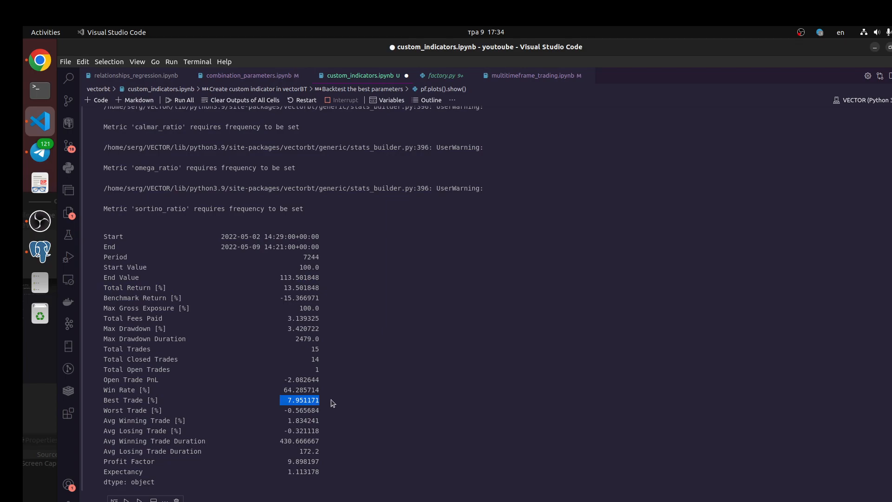
mouse_move(277, 396)
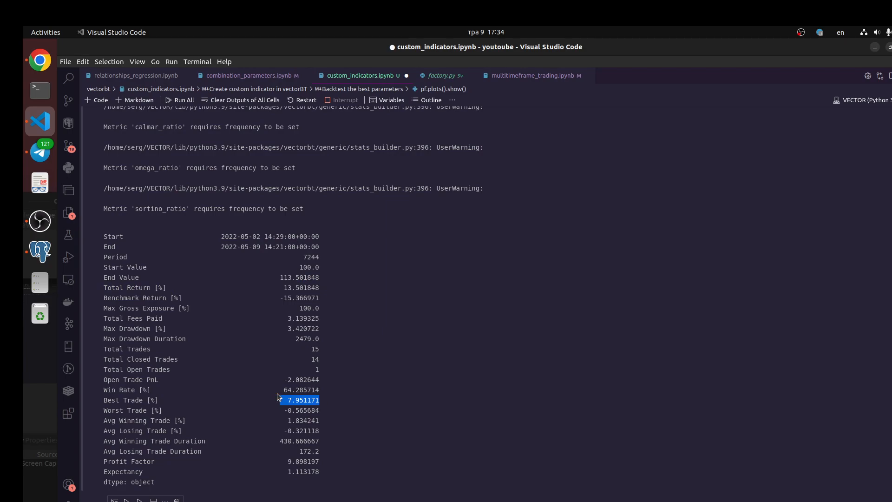
mouse_move(275, 319)
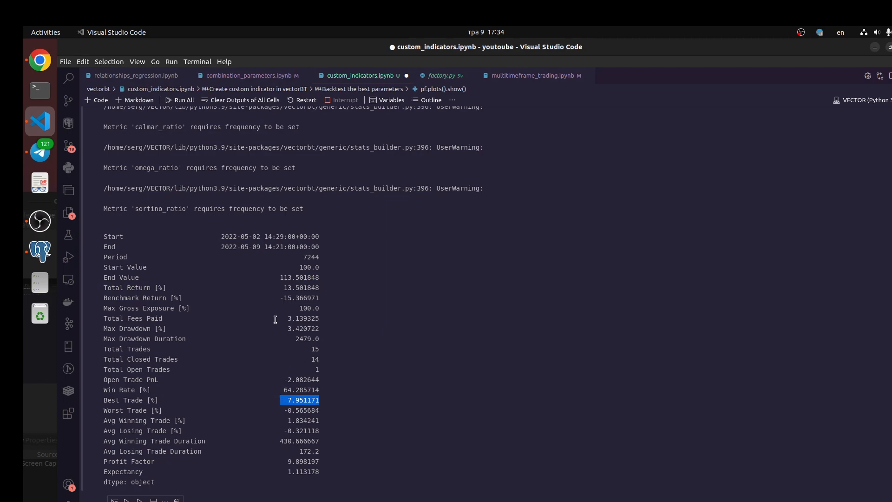
mouse_move(278, 298)
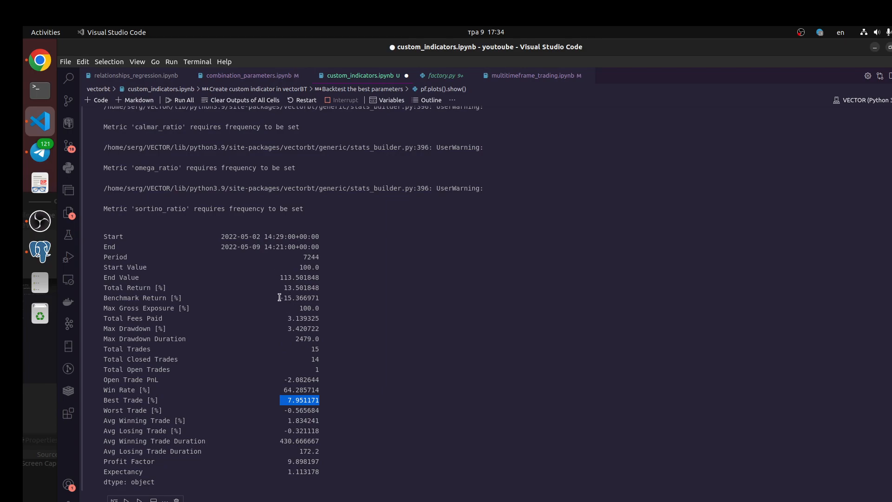
mouse_move(219, 287)
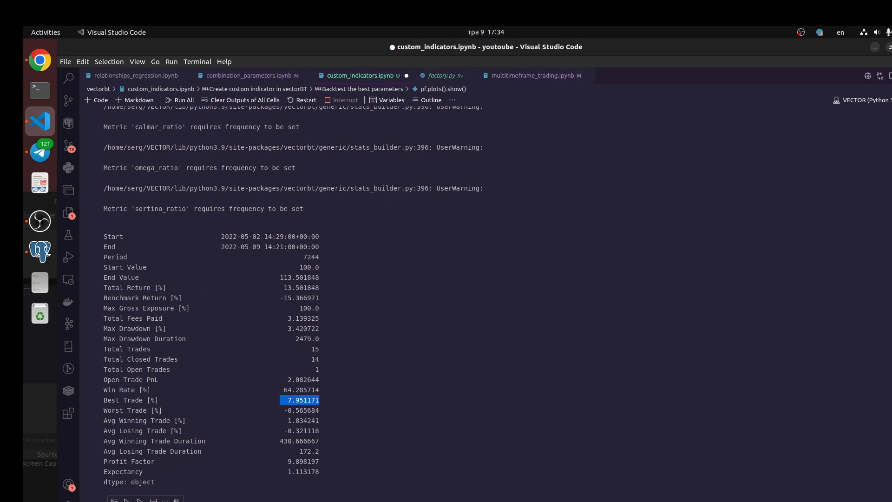
scroll("down", 3)
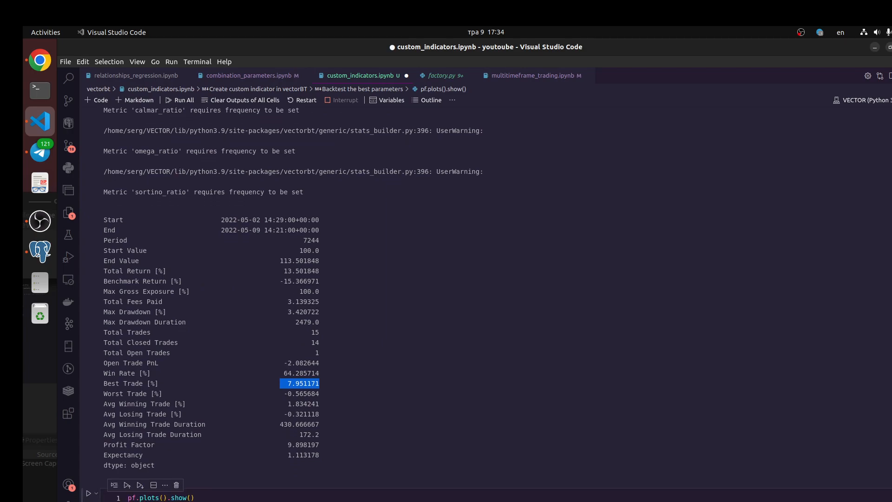
mouse_move(481, 356)
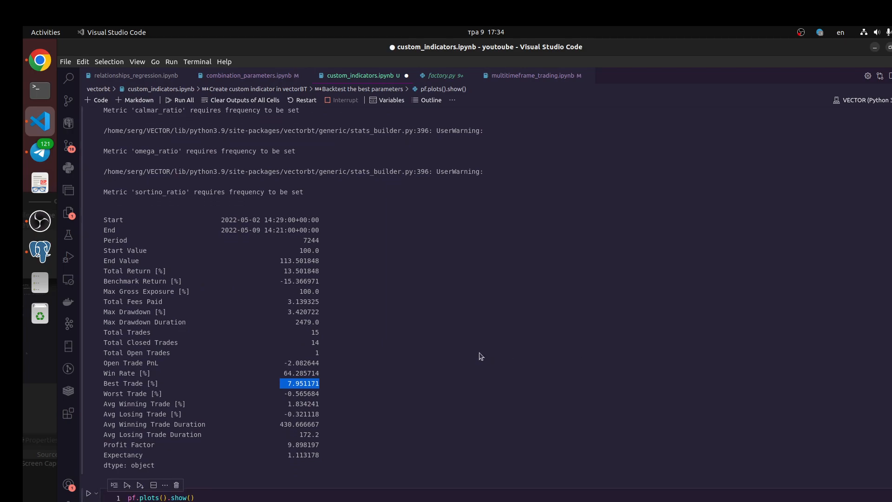
mouse_move(360, 359)
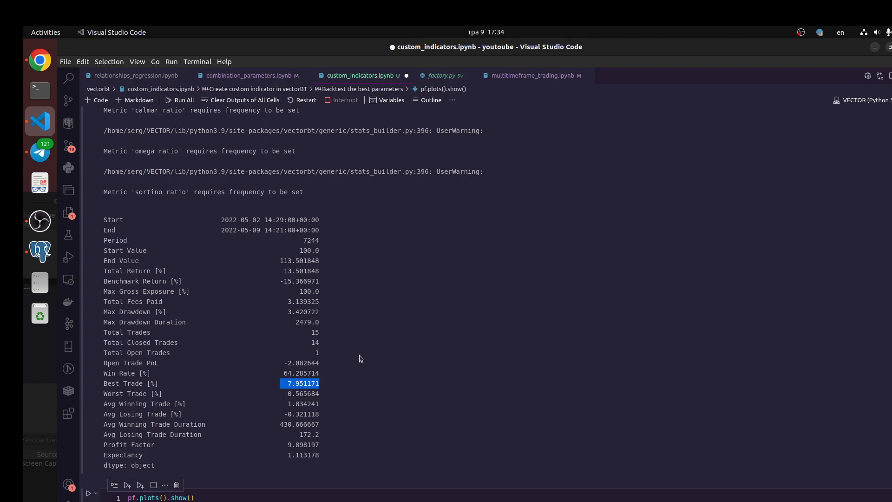
mouse_move(828, 315)
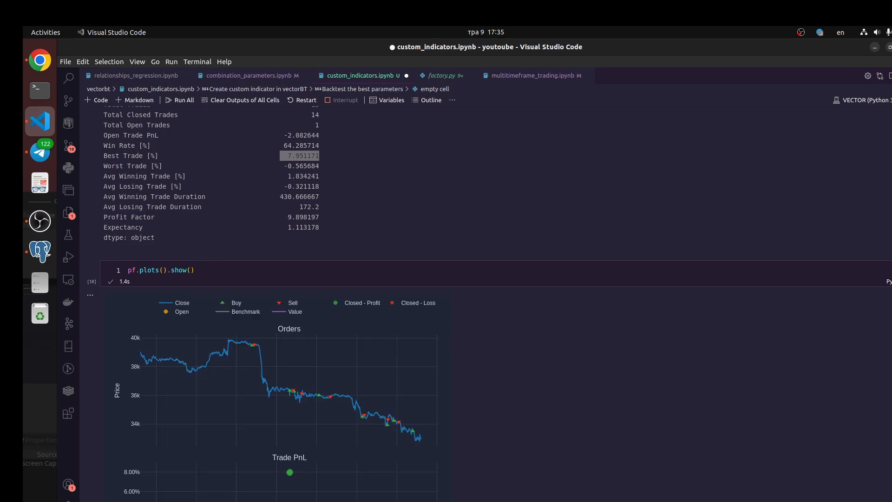
Scroll through the Orders, Trade PnL and Cumulative Returns charts from pf.plots().show()
scroll("down", 3)
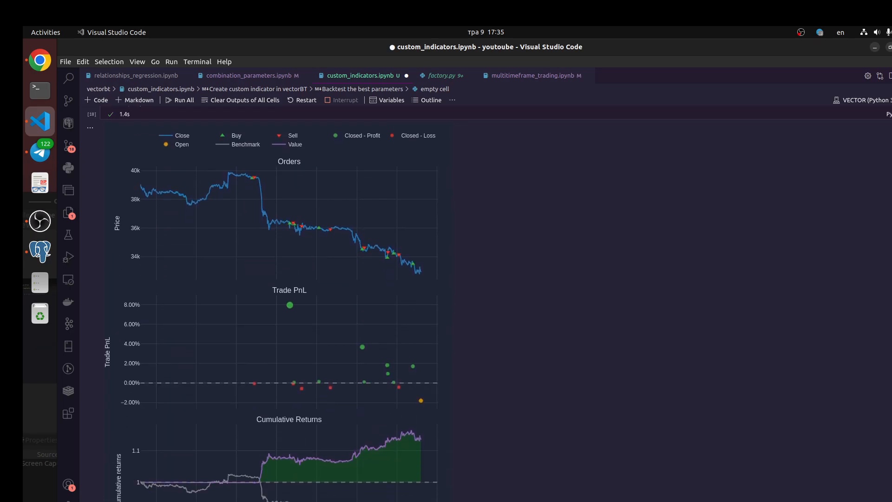
scroll("down", 3)
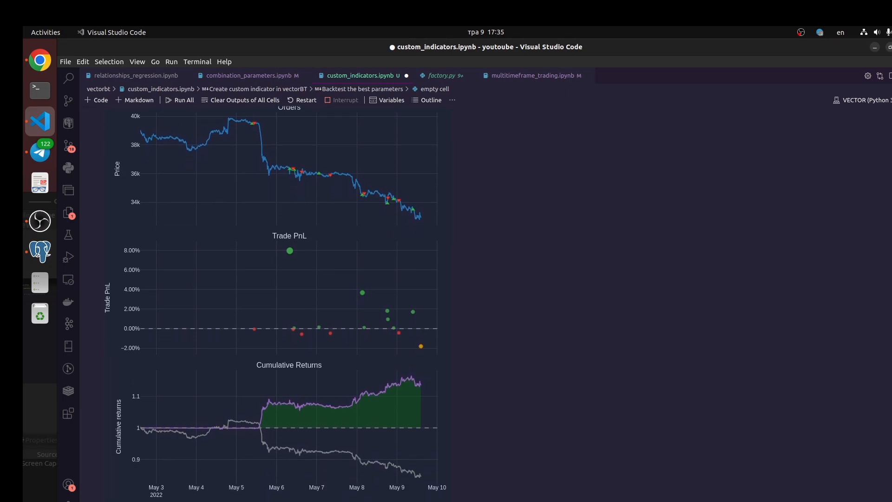
scroll("down", 3)
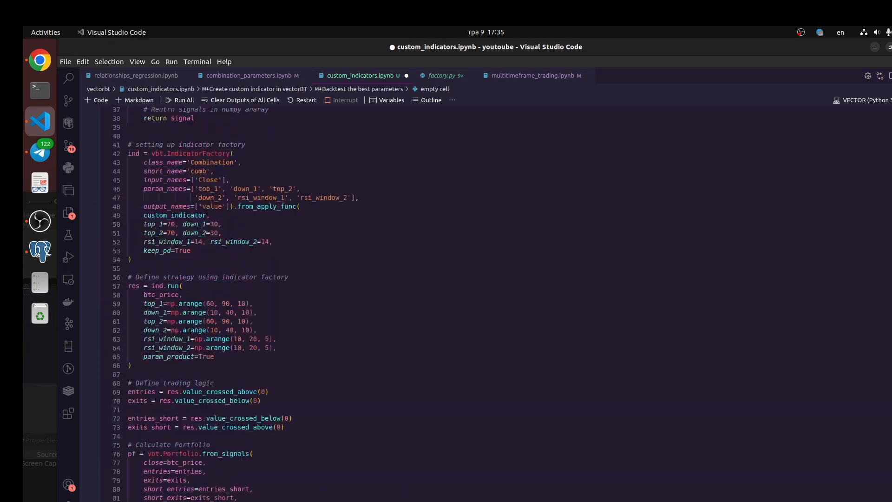
scroll("up", 3)
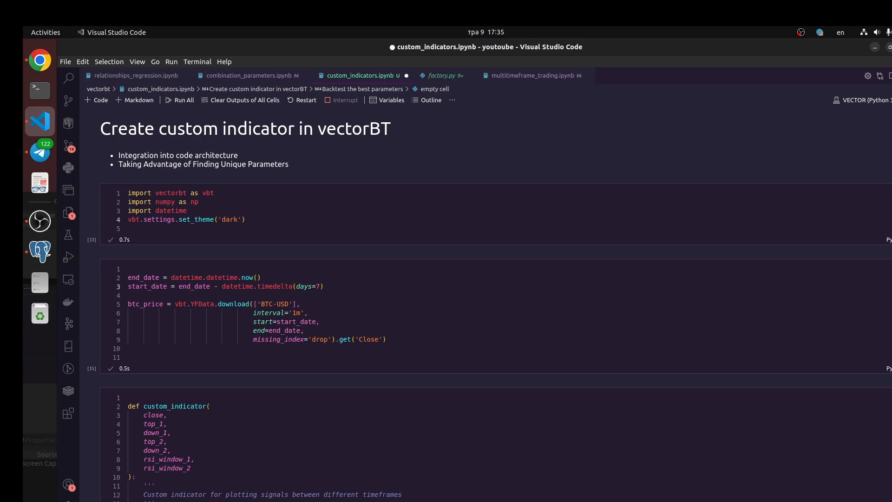
scroll("down", 3)
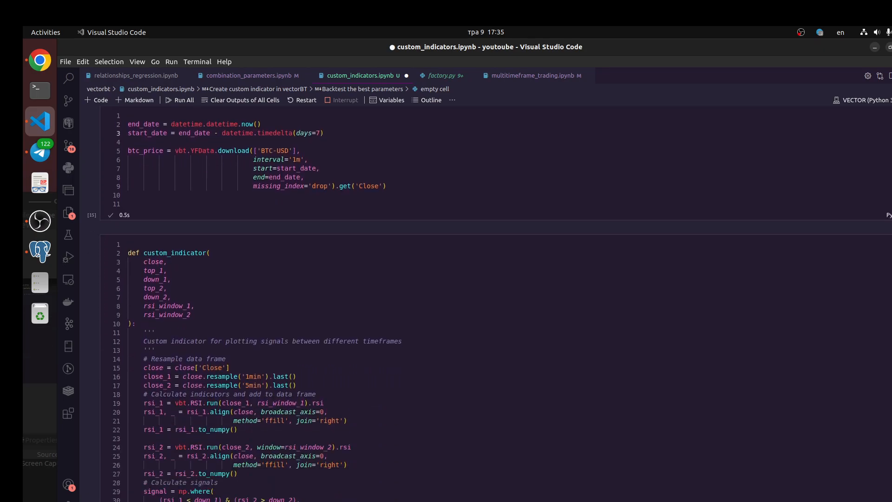
scroll("down", 3)
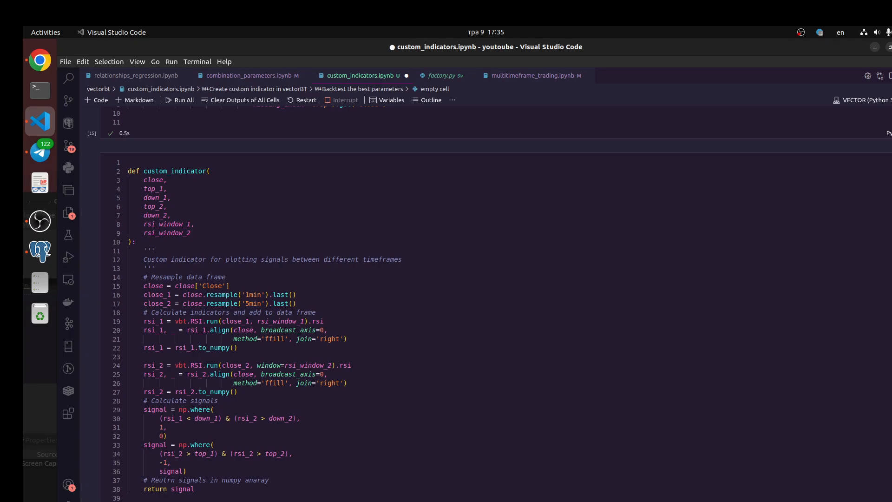
scroll("down", 3)
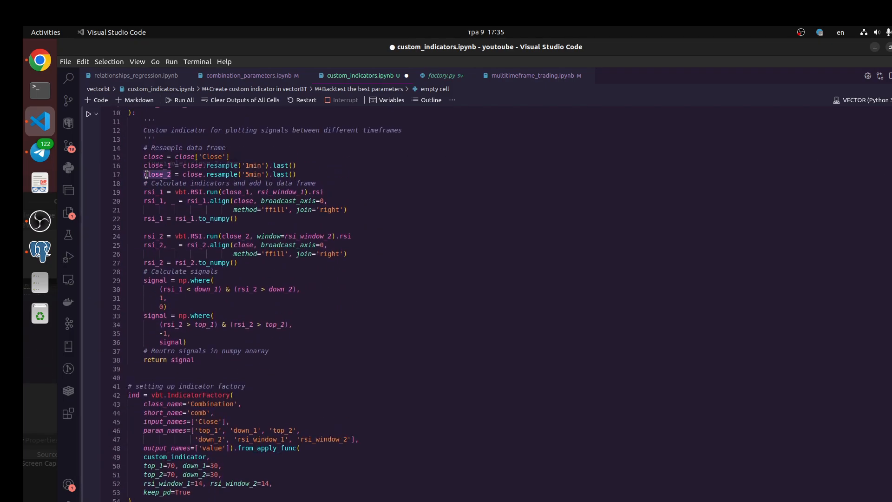
left_click(39, 220)
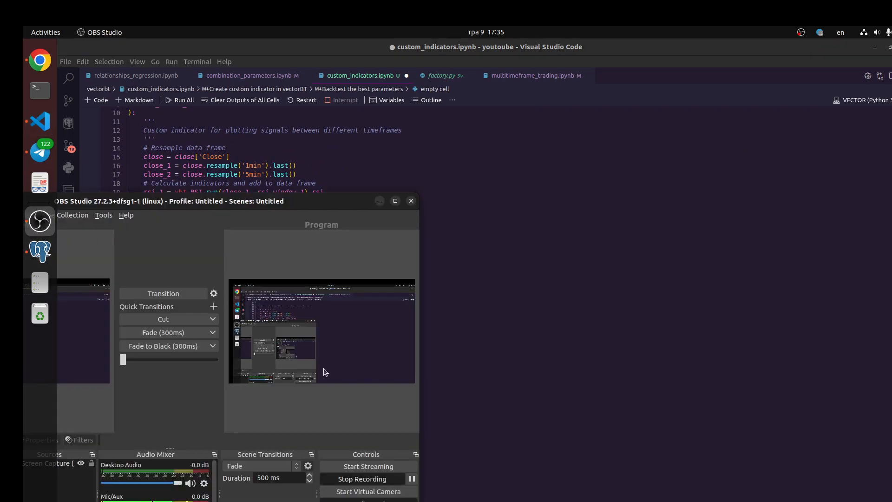